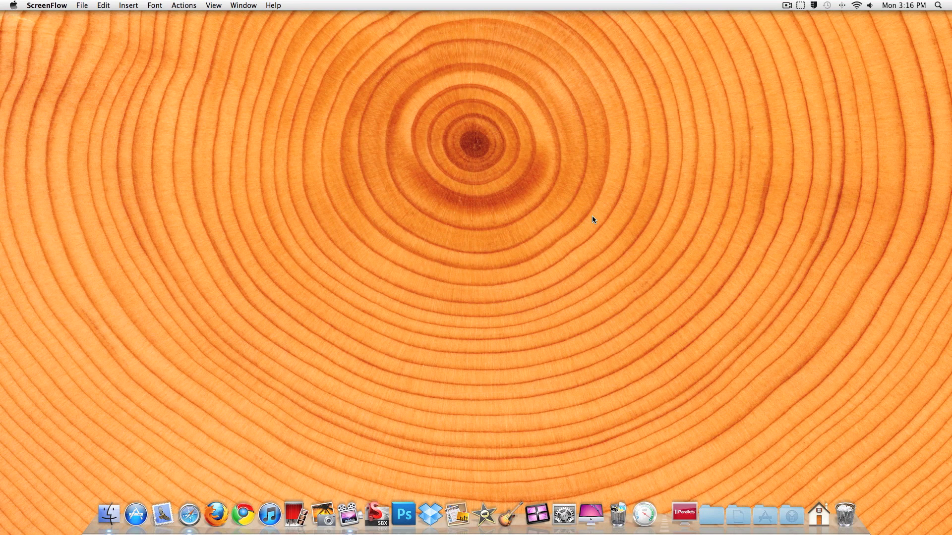
mouse_move(721, 421)
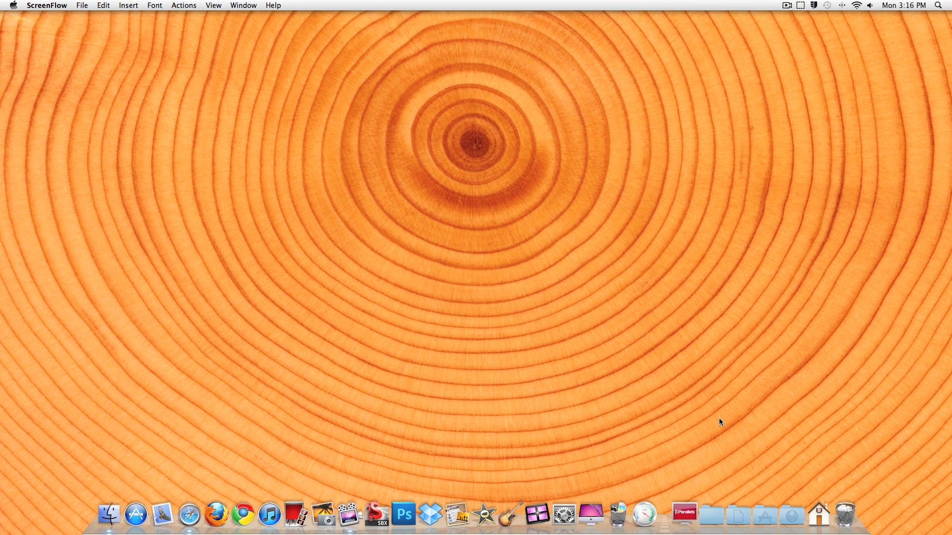
mouse_move(713, 431)
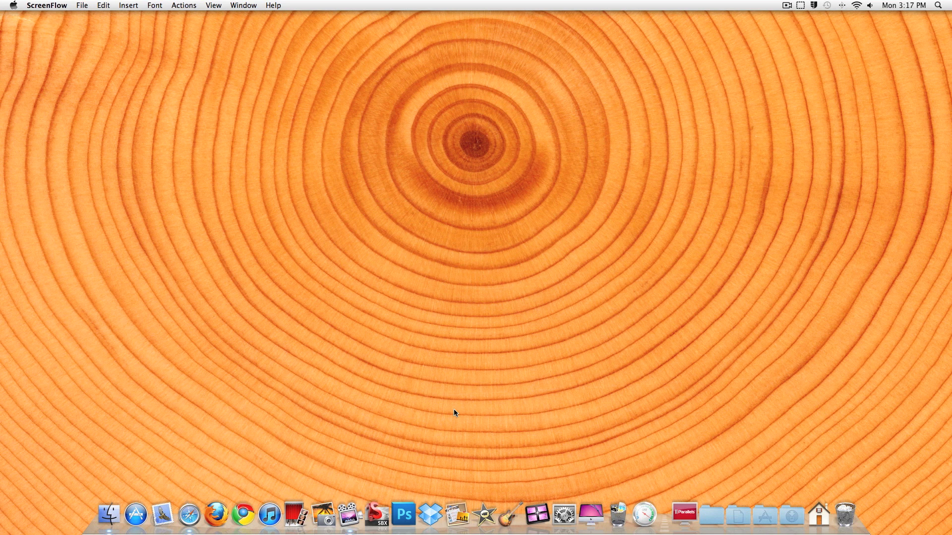
mouse_move(726, 474)
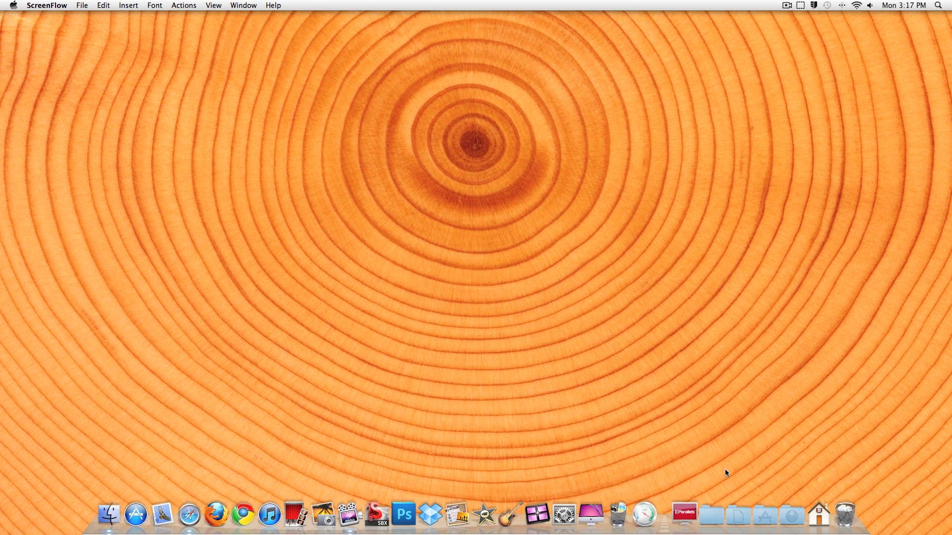
mouse_move(738, 472)
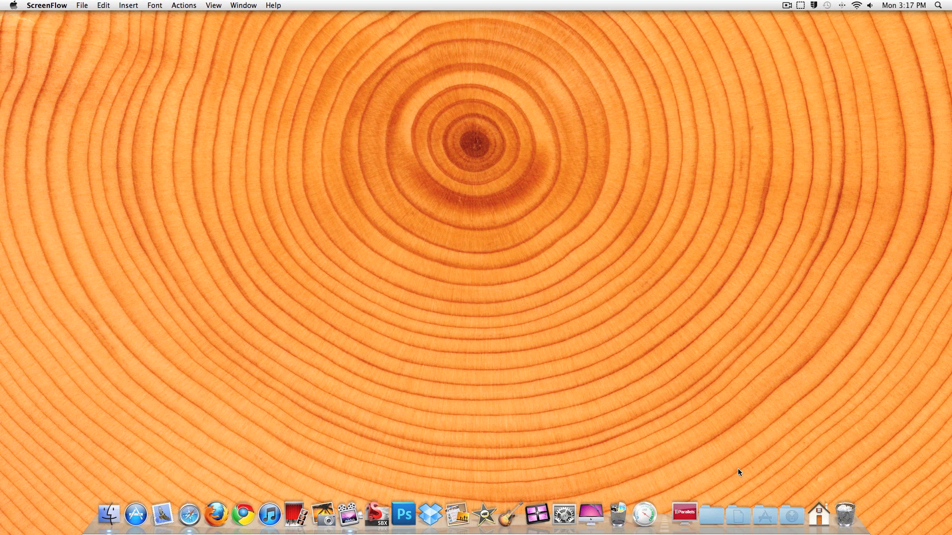
mouse_move(730, 472)
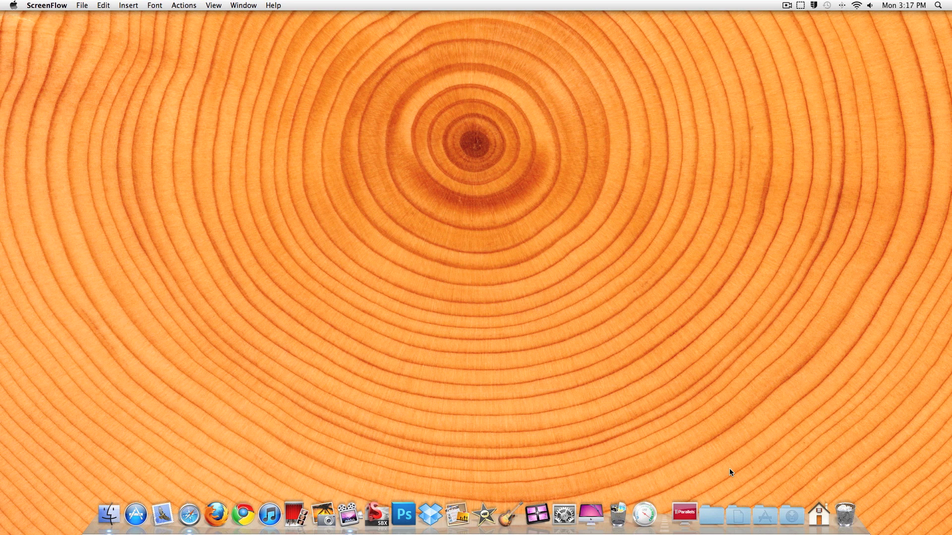
mouse_move(334, 491)
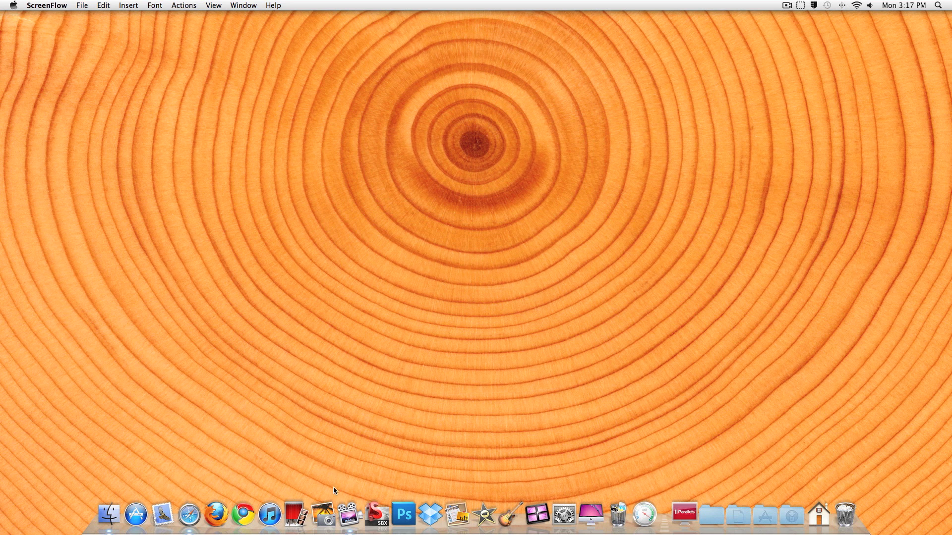
mouse_move(210, 423)
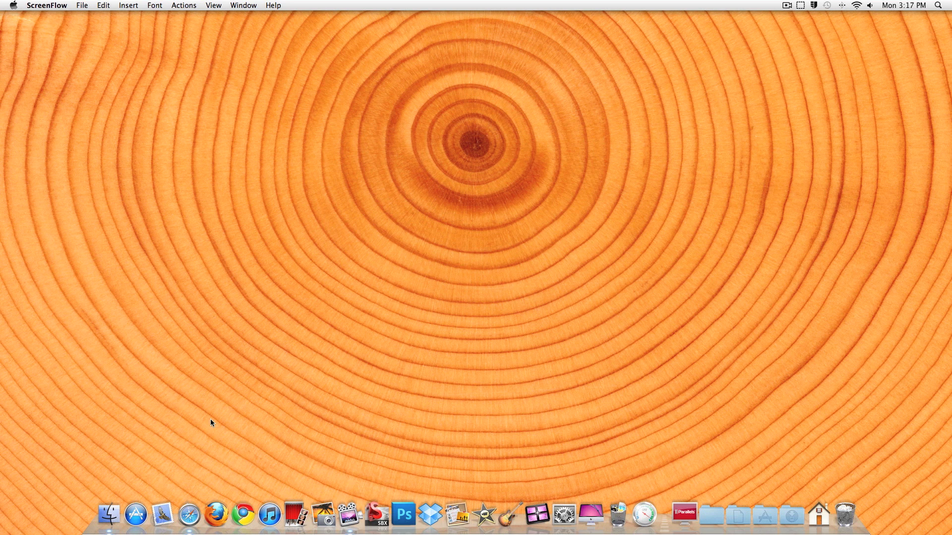
mouse_move(298, 457)
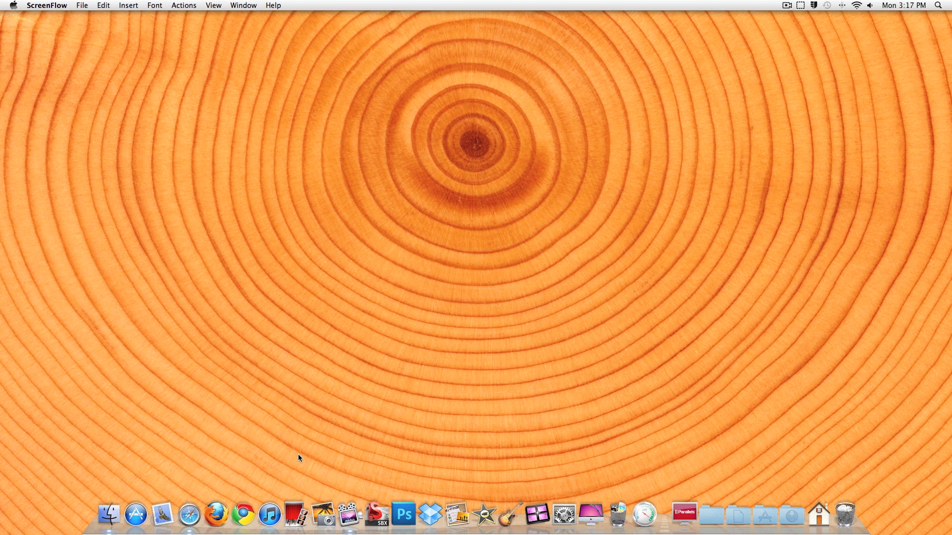
mouse_move(385, 380)
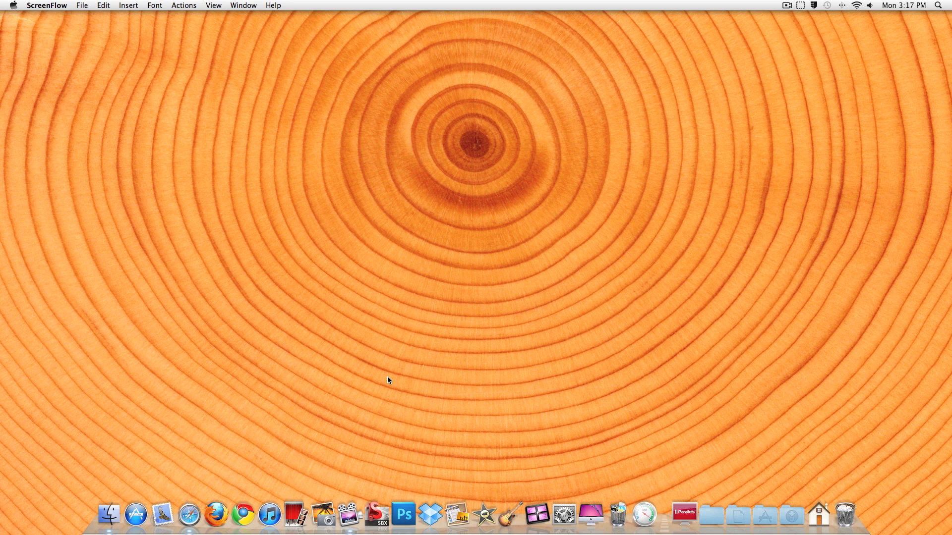
mouse_move(417, 156)
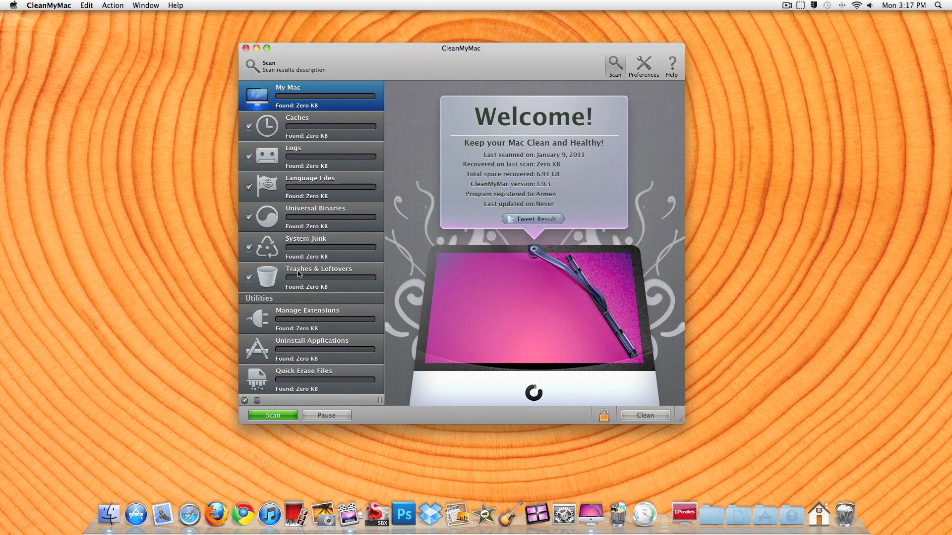
mouse_move(279, 385)
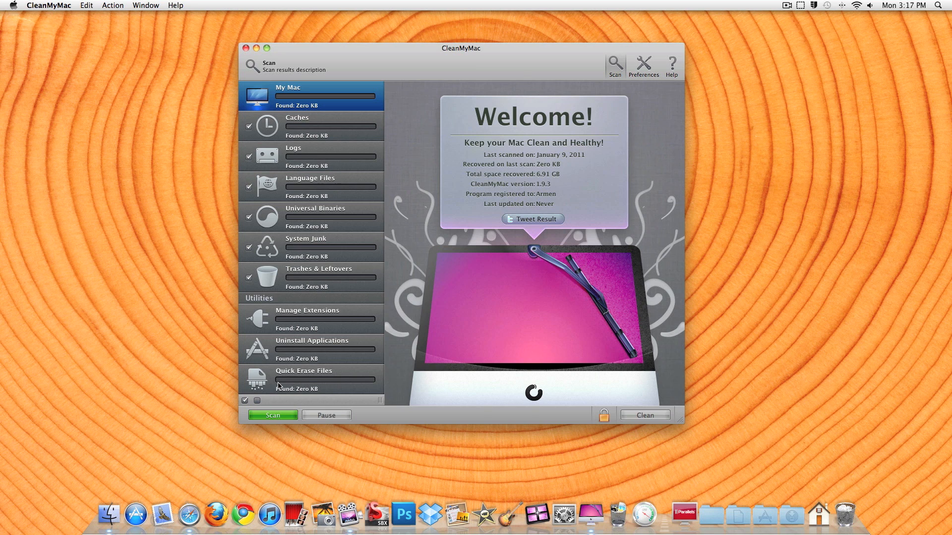
mouse_move(433, 286)
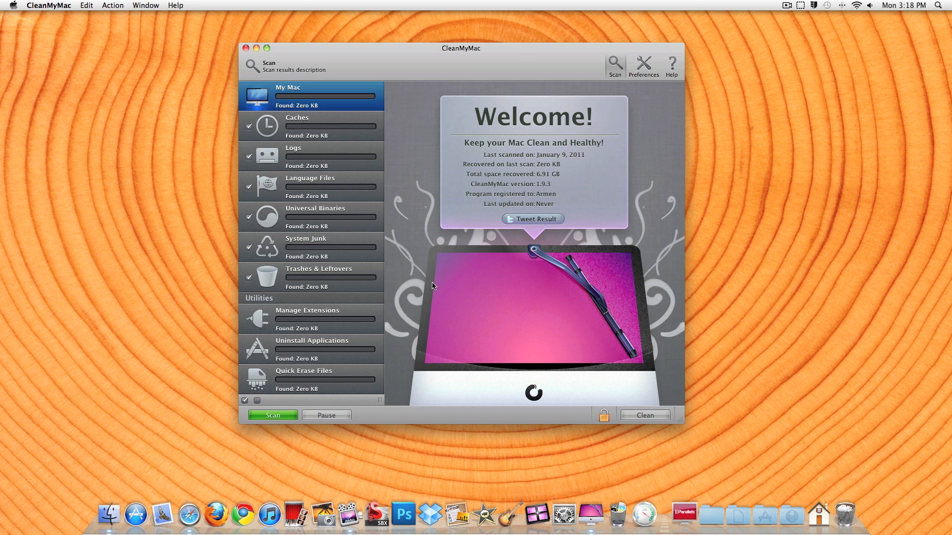
mouse_move(525, 172)
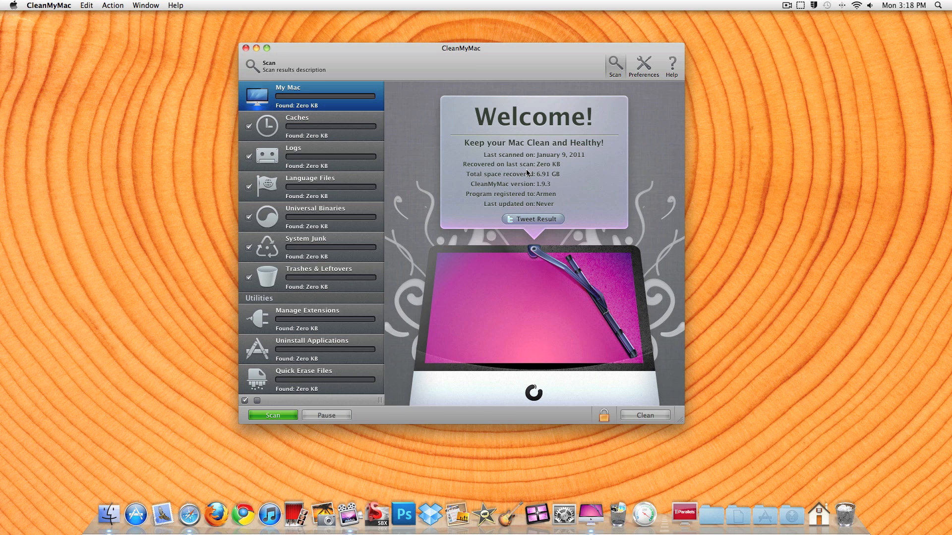
mouse_move(547, 202)
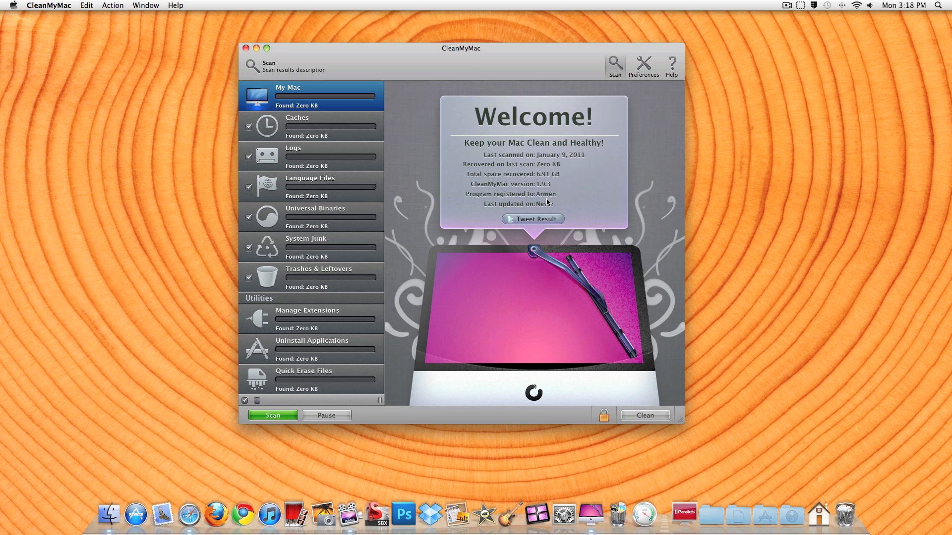
mouse_move(316, 91)
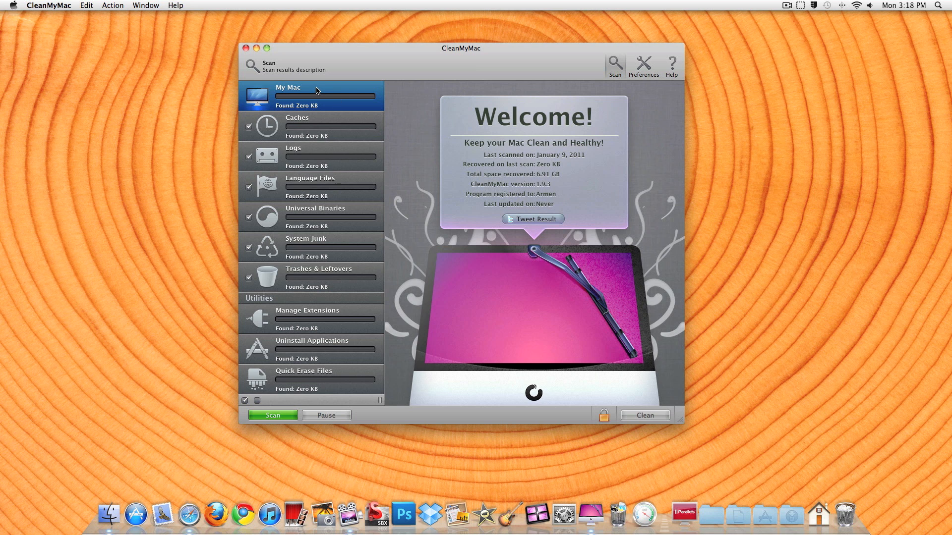
- Quit CleanMyMac with Cmd+Q without running a scan
key(cmd+q)
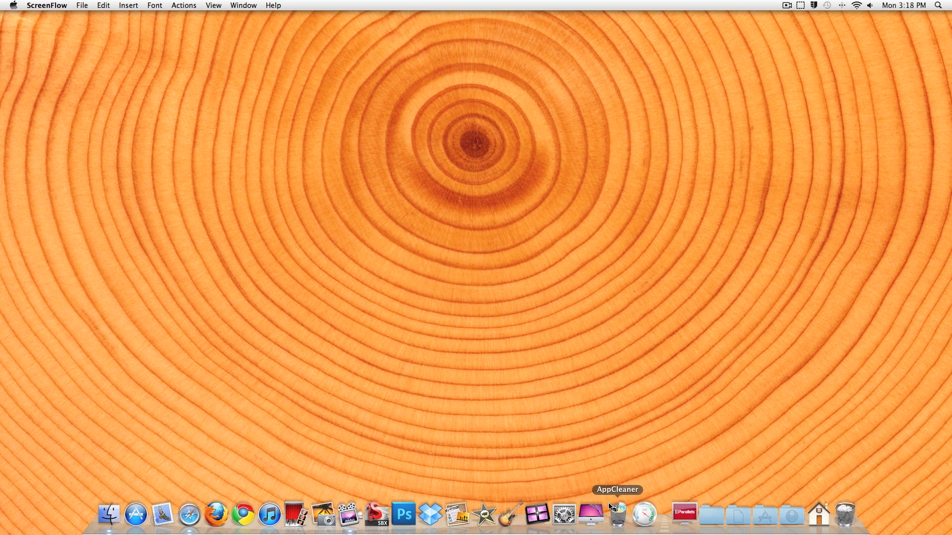
mouse_move(589, 513)
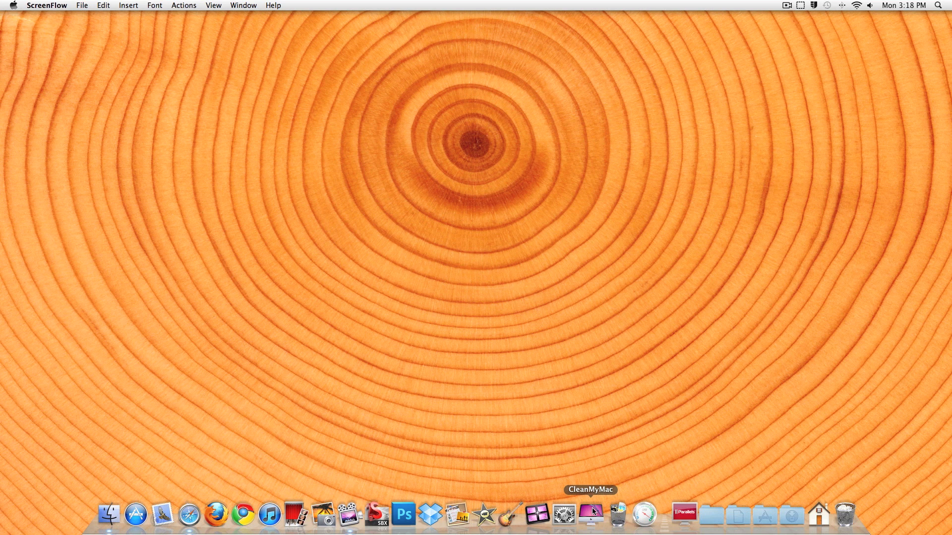
- Launch AppCleaner from the Dock so its empty drop window appears
click(591, 515)
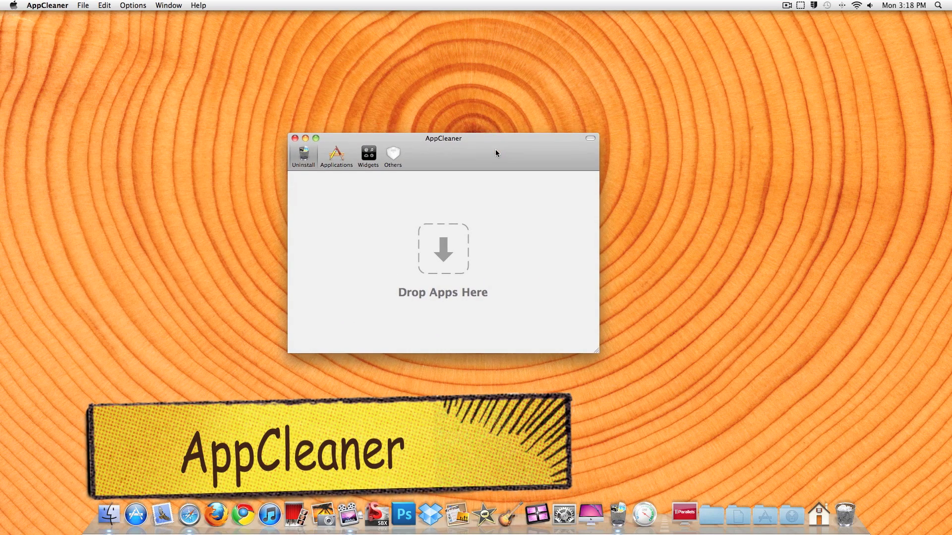
- Browse the Applications stack from the Dock looking for AIM
click(737, 516)
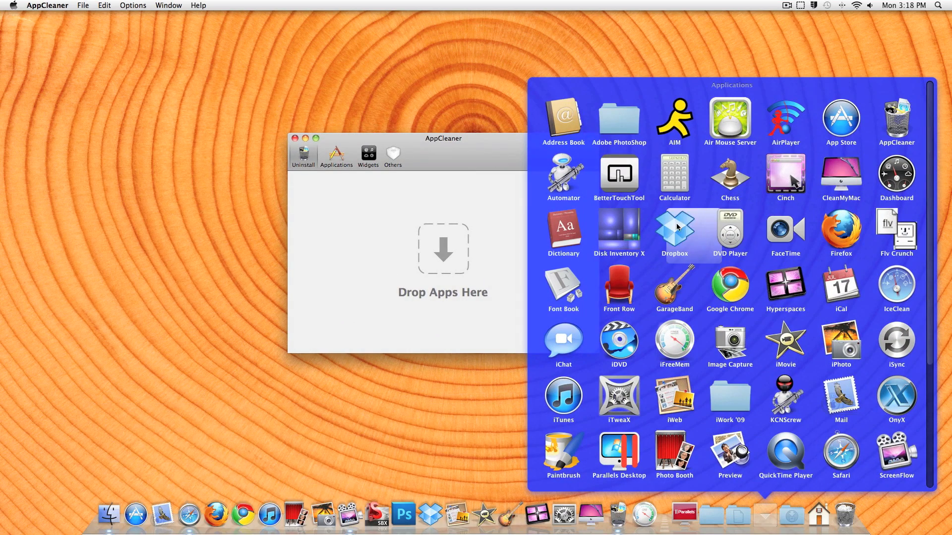
scroll(down, 3)
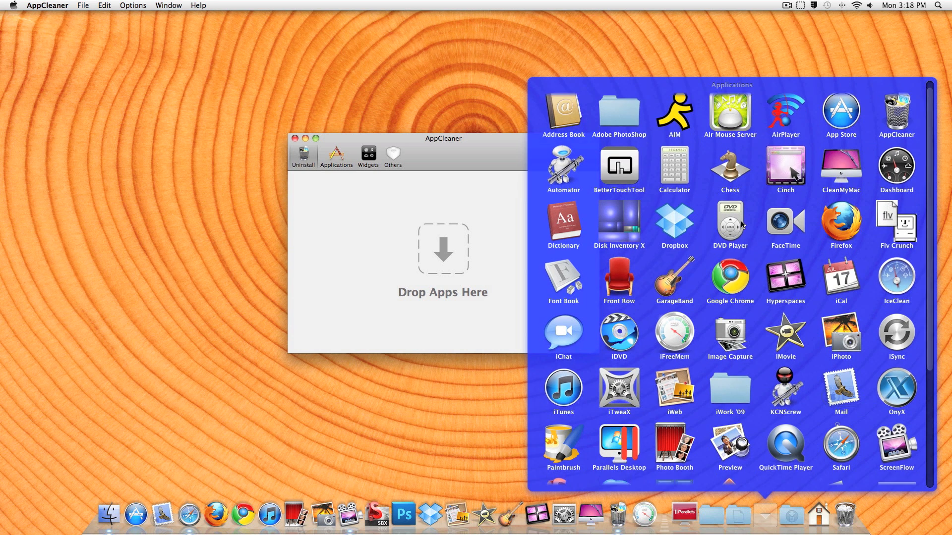
scroll(down, 3)
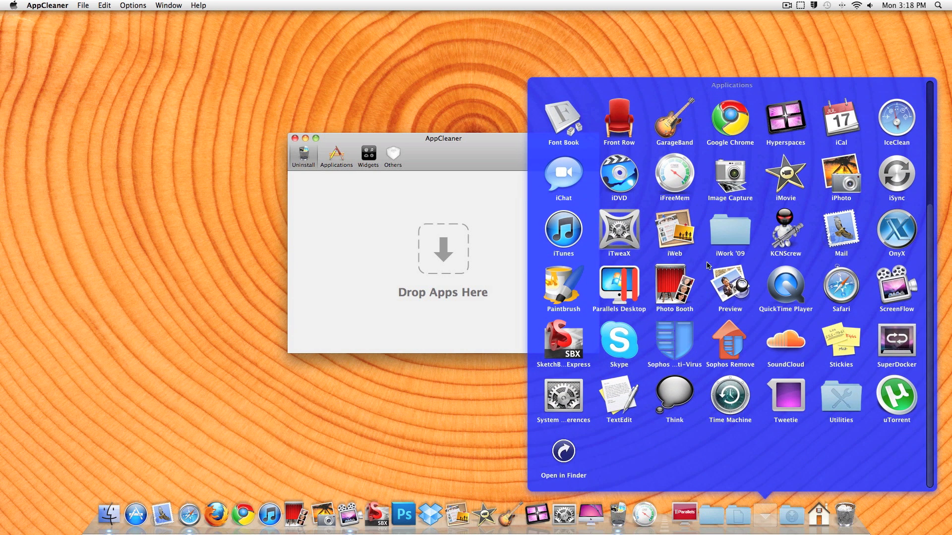
scroll(up, 3)
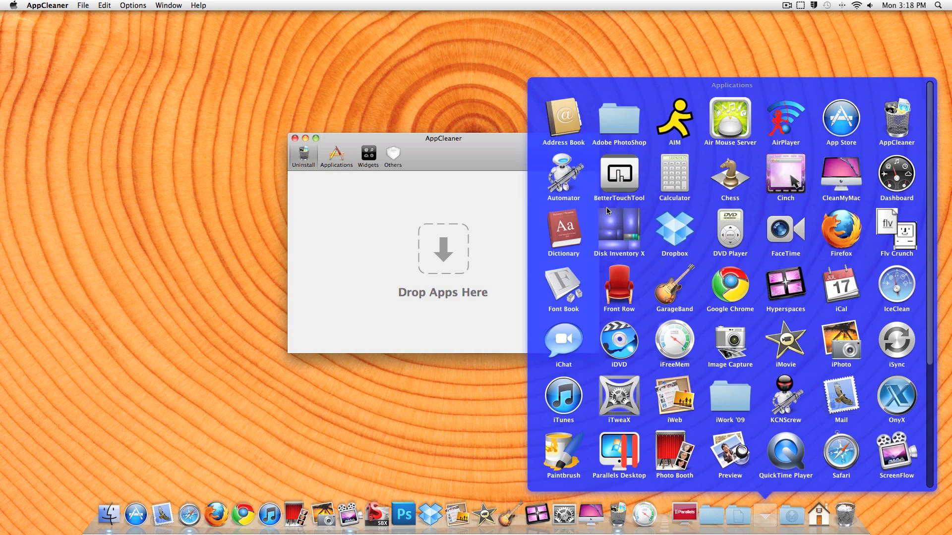
mouse_move(729, 117)
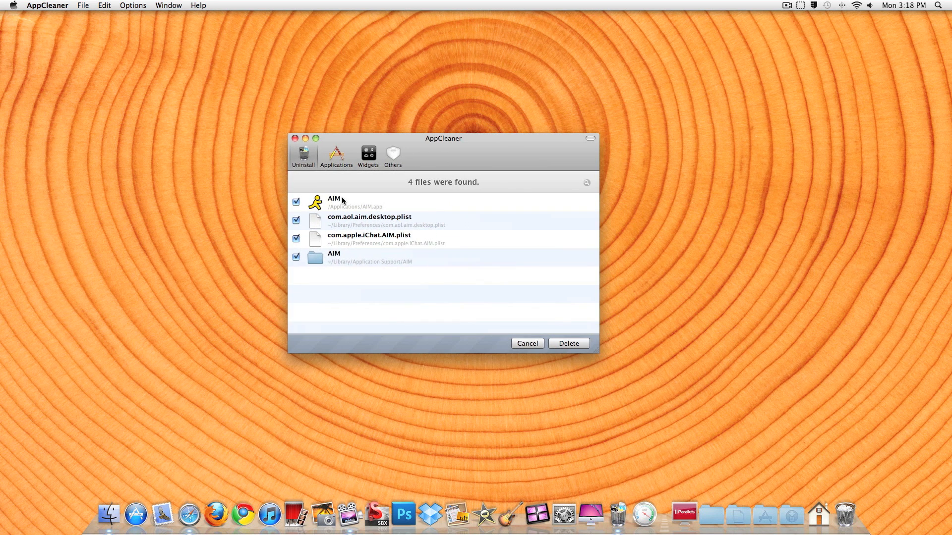
mouse_move(318, 284)
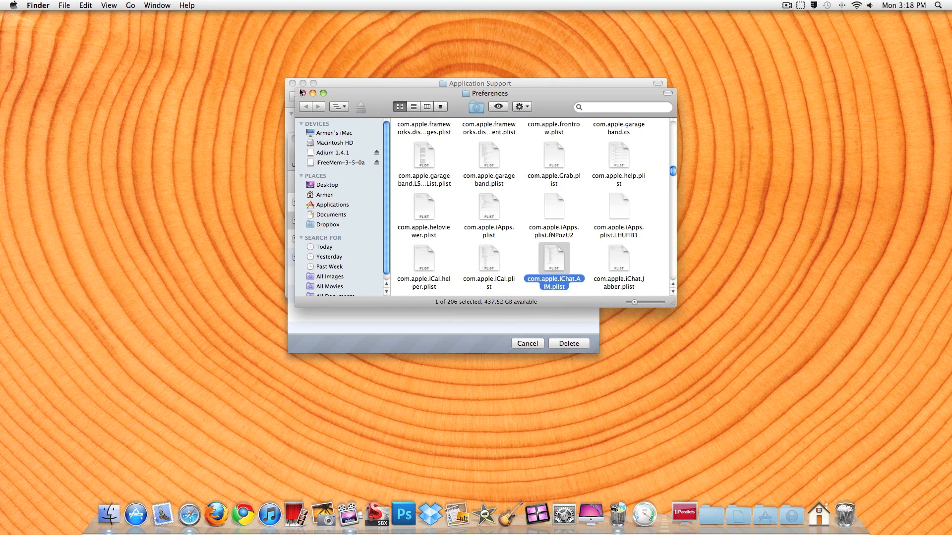
- Close the Finder window that revealed AIM's preference file
click(295, 96)
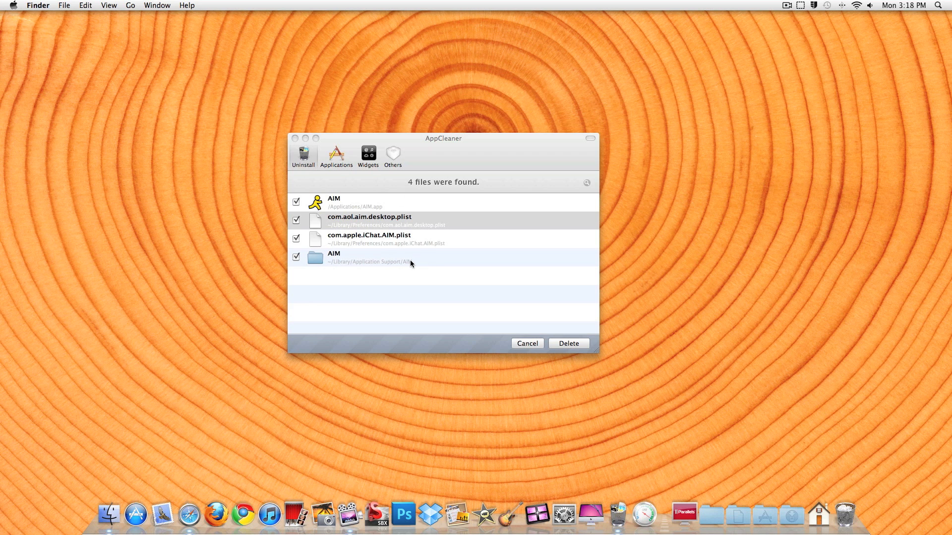
mouse_move(406, 264)
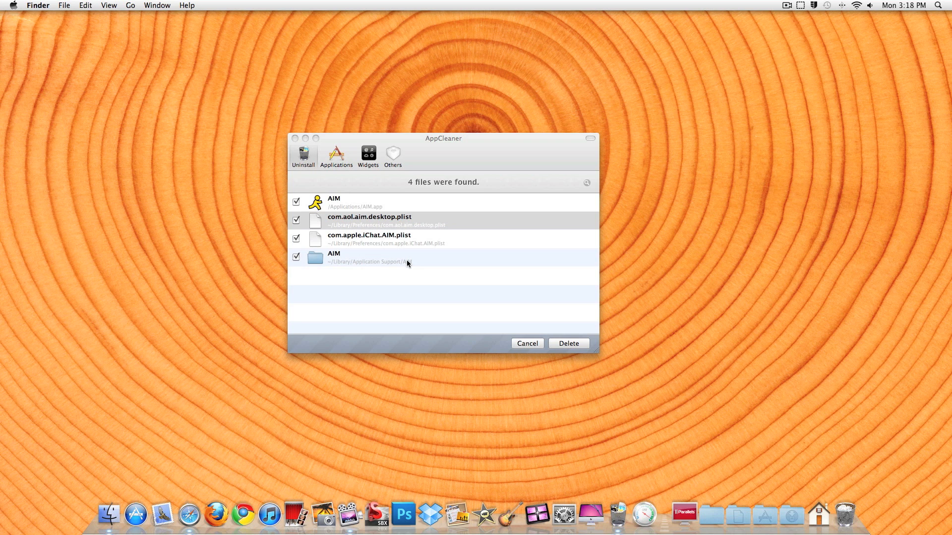
mouse_move(433, 297)
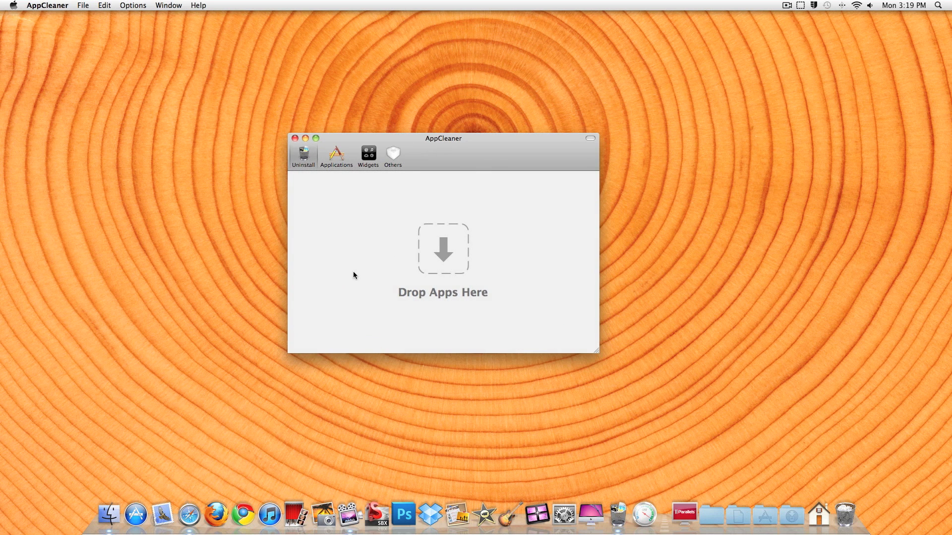
- Quit AppCleaner, view iFreeMem's free/inactive/wired/active memory chart, then dismiss it
key(cmd+q)
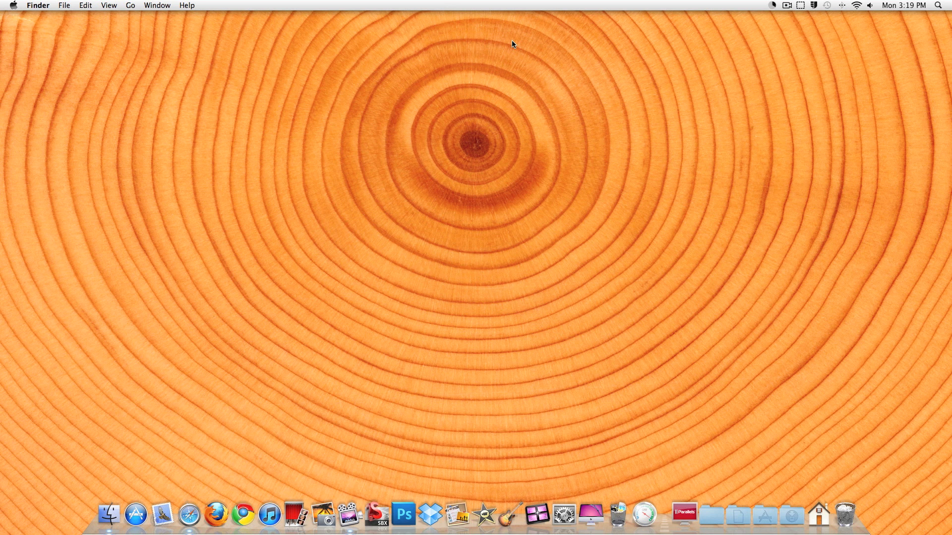
click(787, 5)
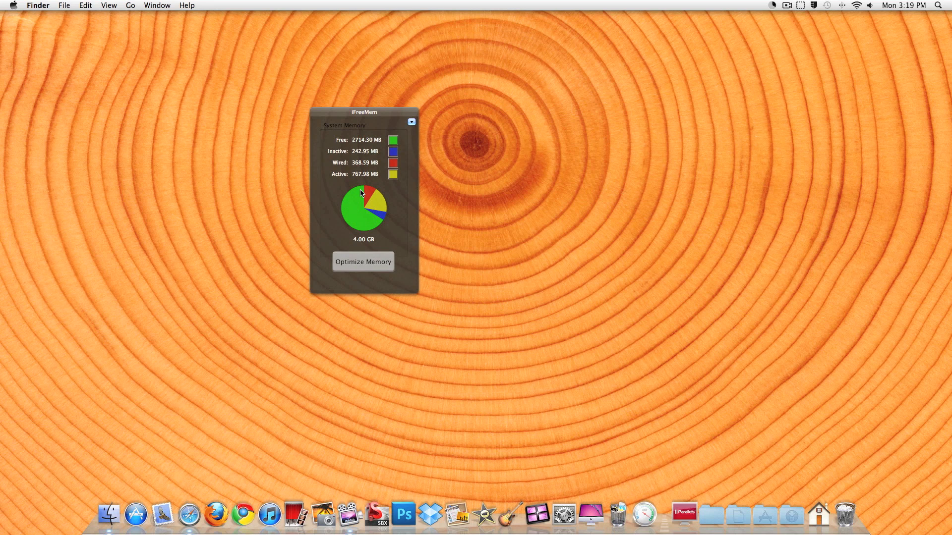
mouse_move(370, 196)
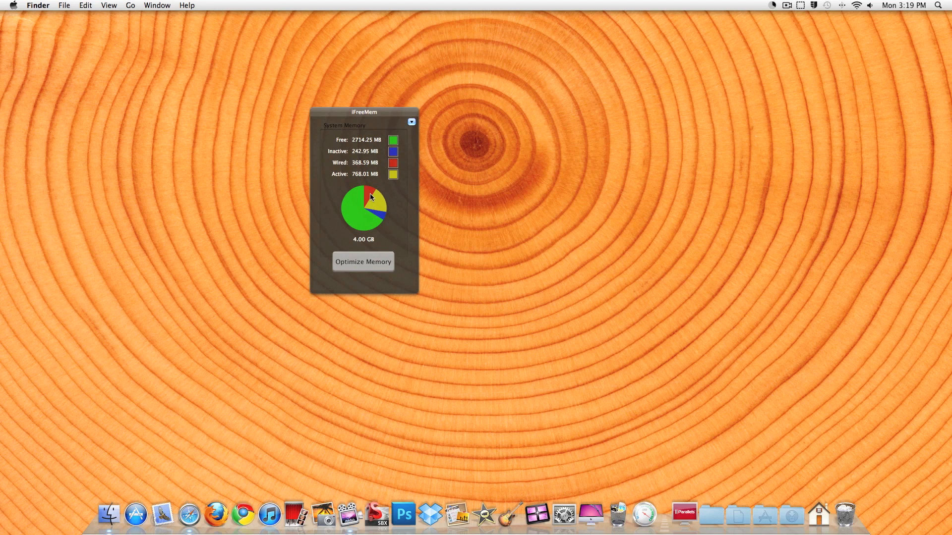
key(cmd+q)
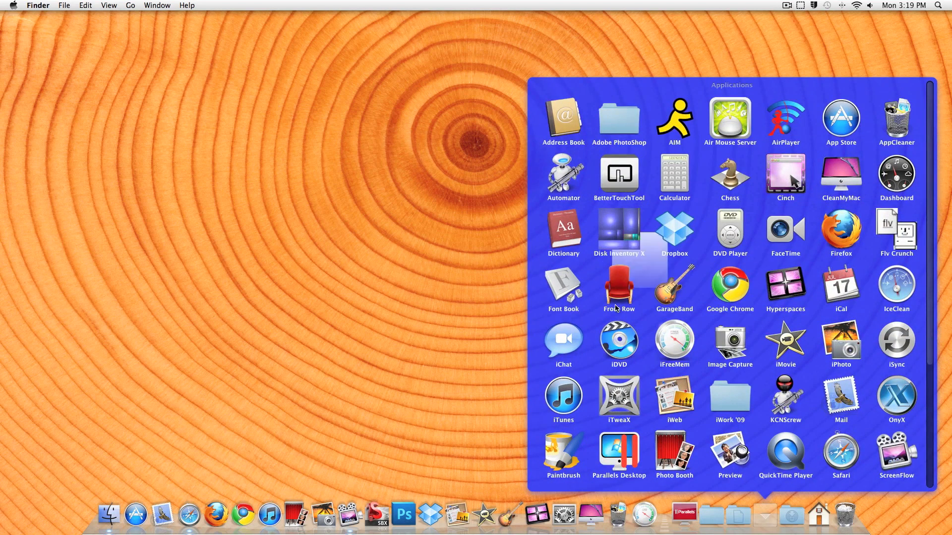
- Launch iTweaX from the Applications stack and confirm the admin password
scroll(down, 3)
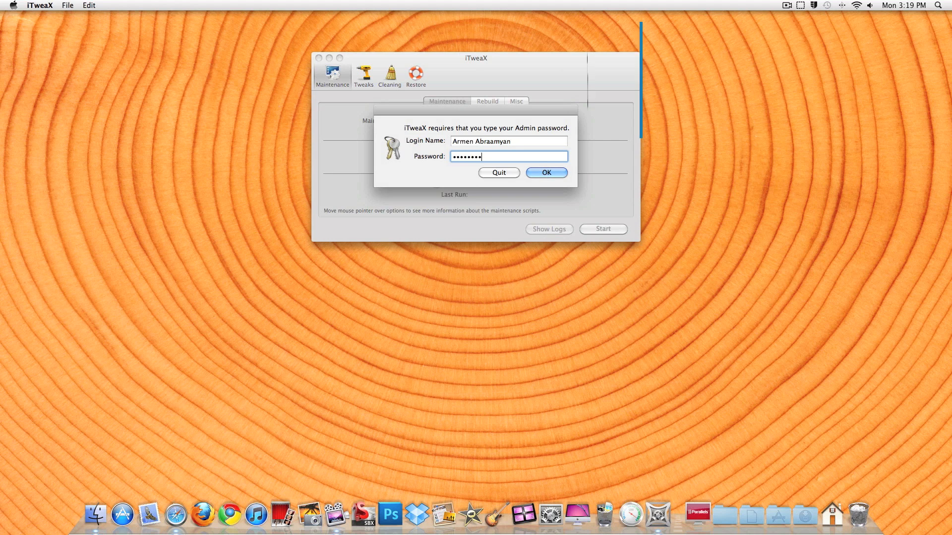
click(545, 173)
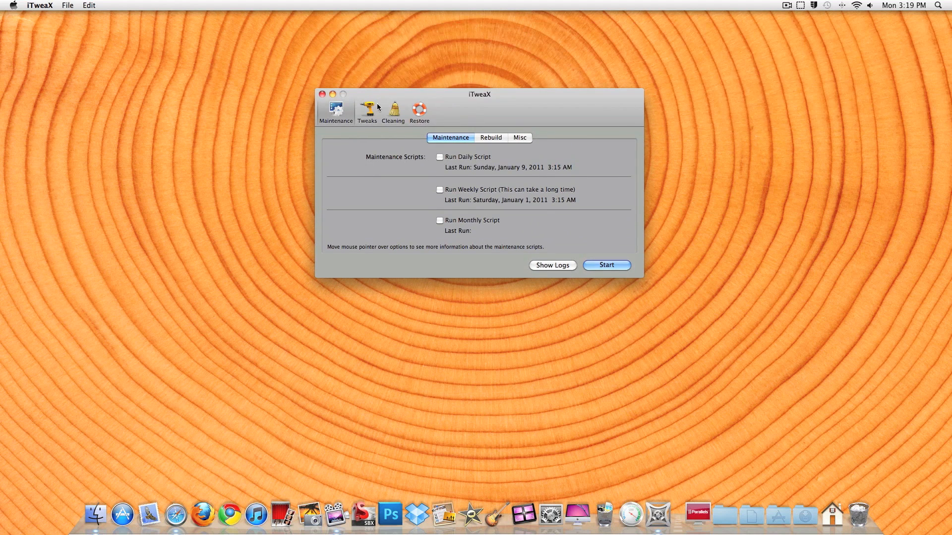
- Enable the 2D Dock option in the Dock tweaks and apply it
click(367, 111)
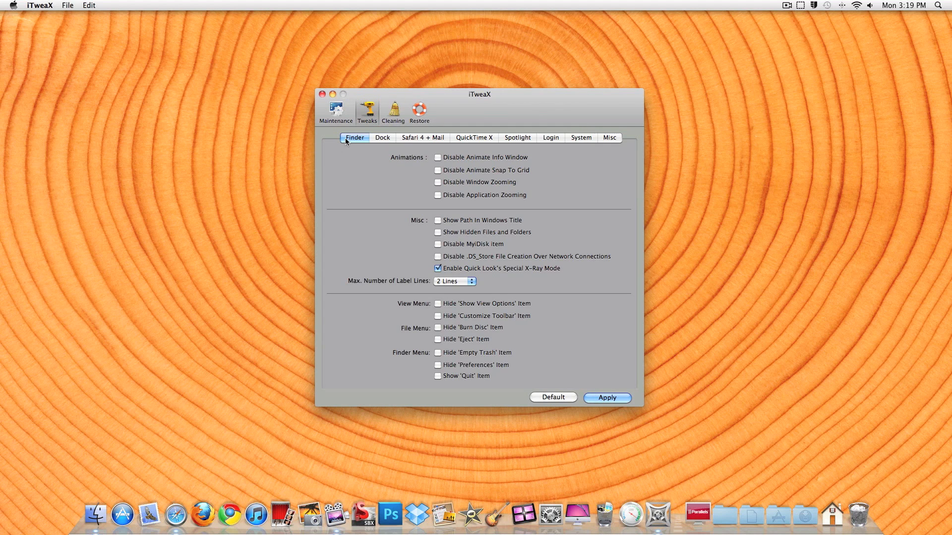
mouse_move(422, 142)
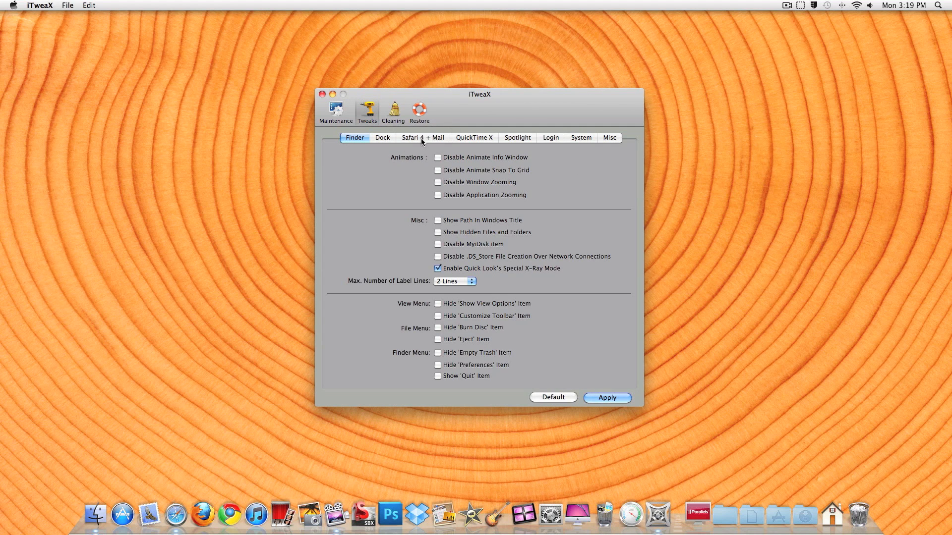
mouse_move(553, 141)
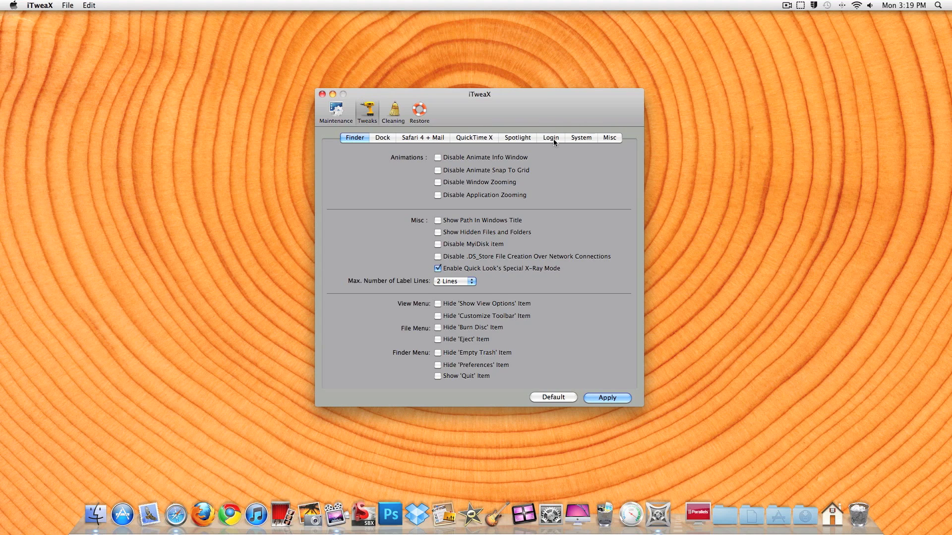
mouse_move(610, 196)
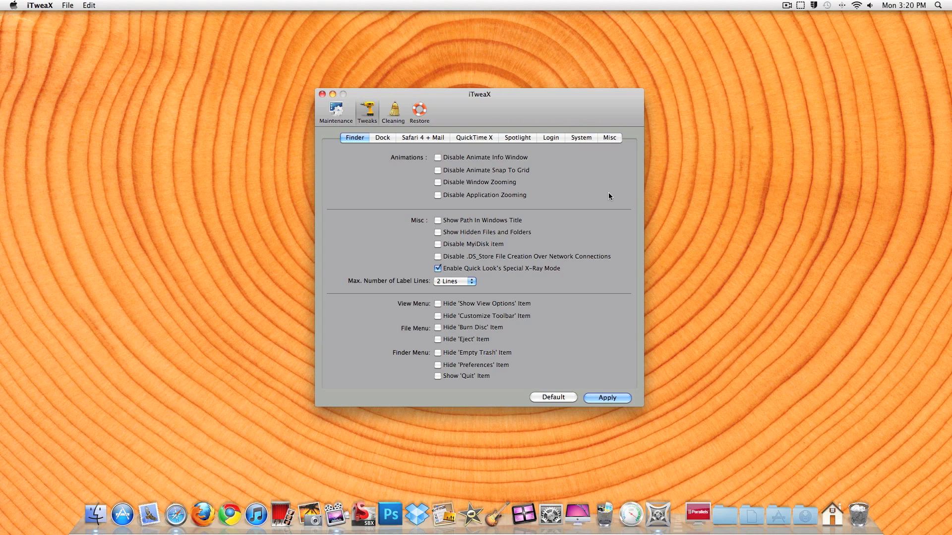
mouse_move(232, 416)
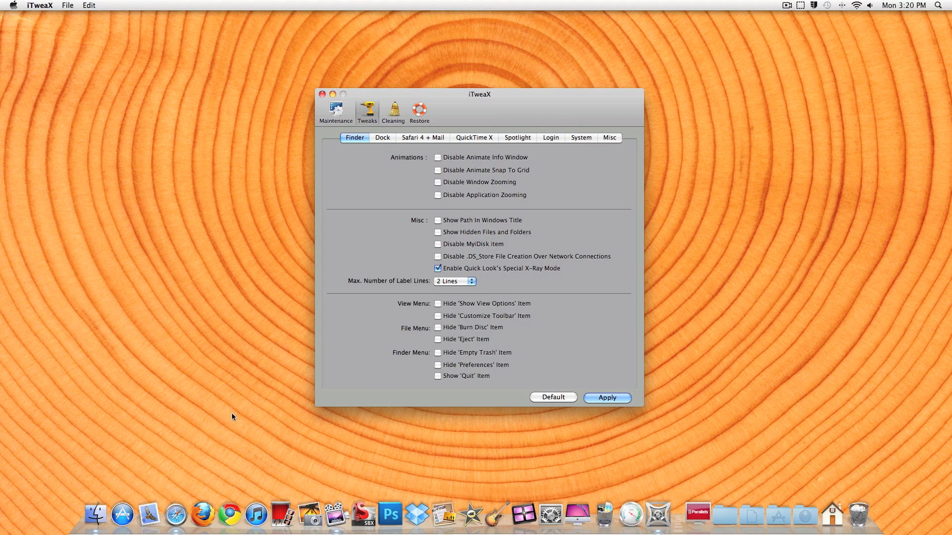
mouse_move(202, 516)
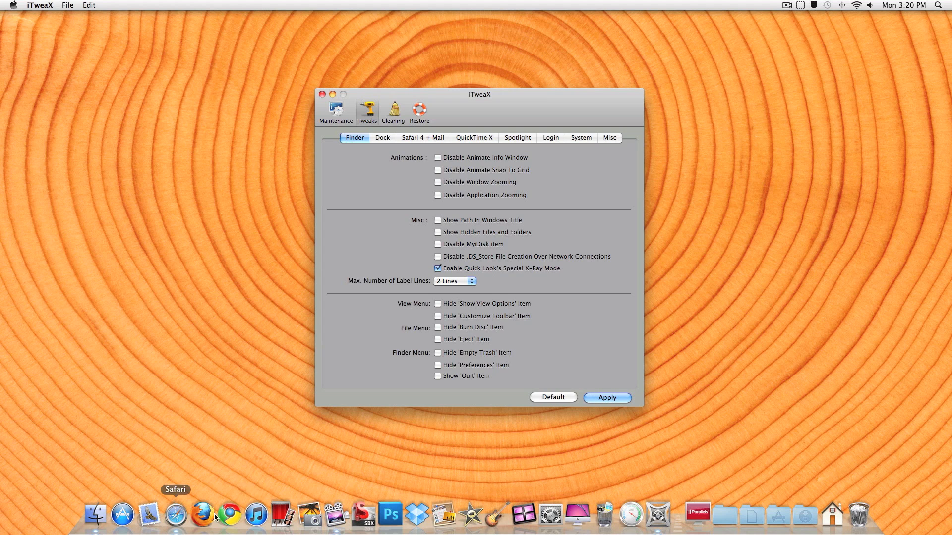
mouse_move(262, 438)
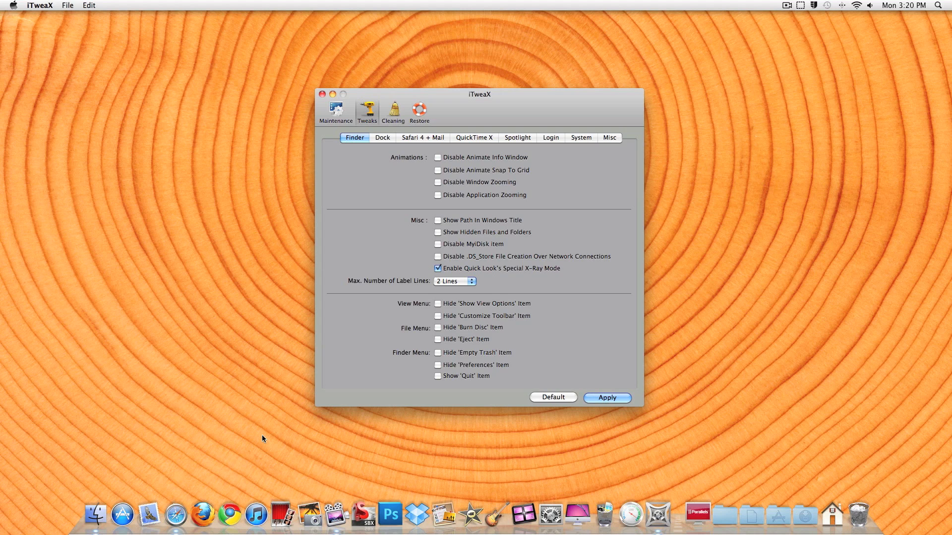
mouse_move(437, 231)
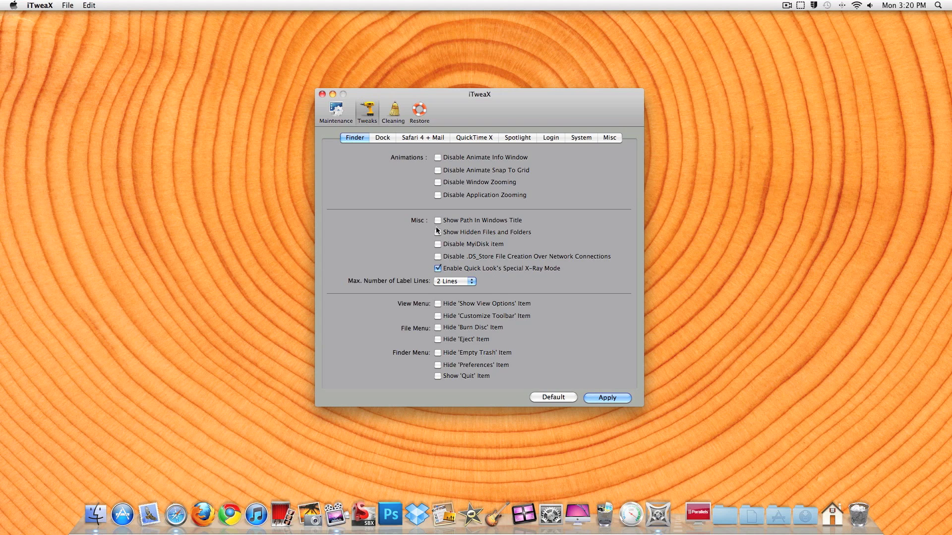
mouse_move(438, 156)
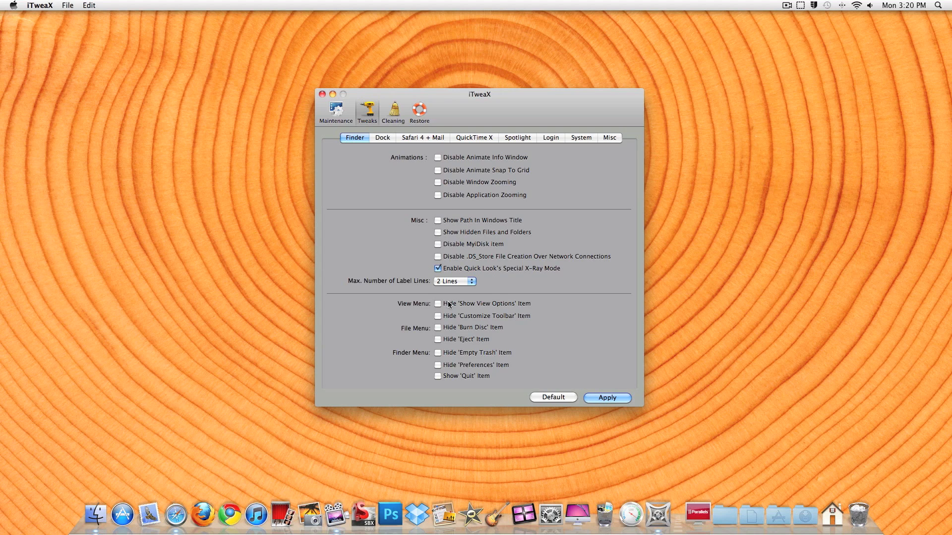
click(382, 139)
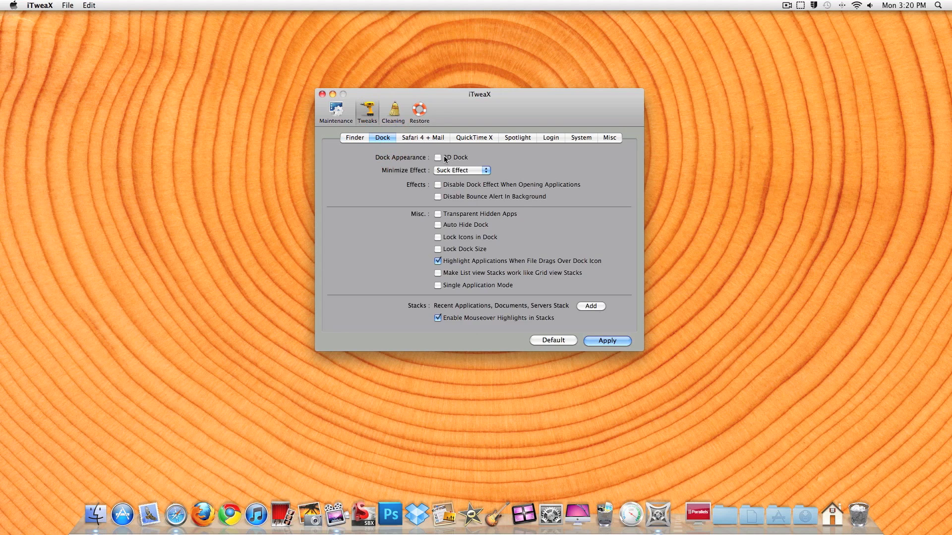
click(438, 157)
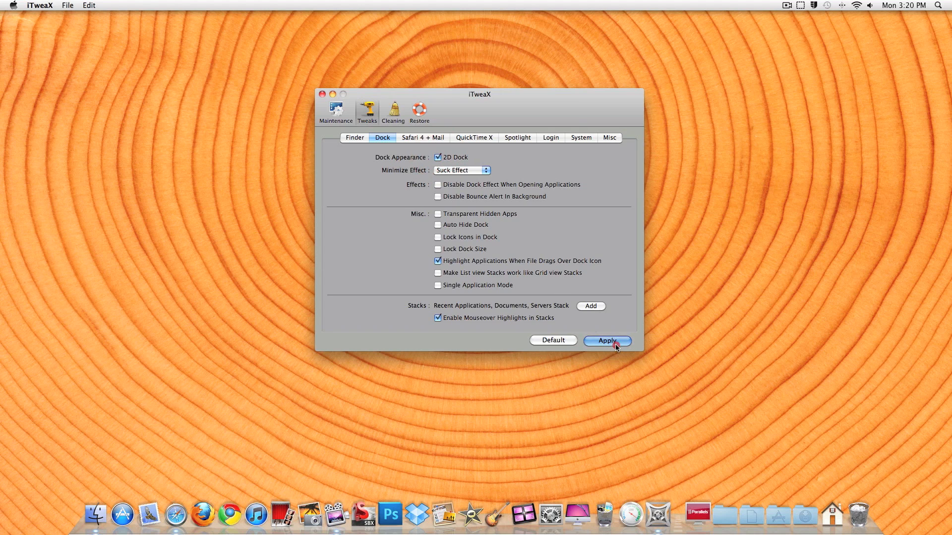
click(606, 340)
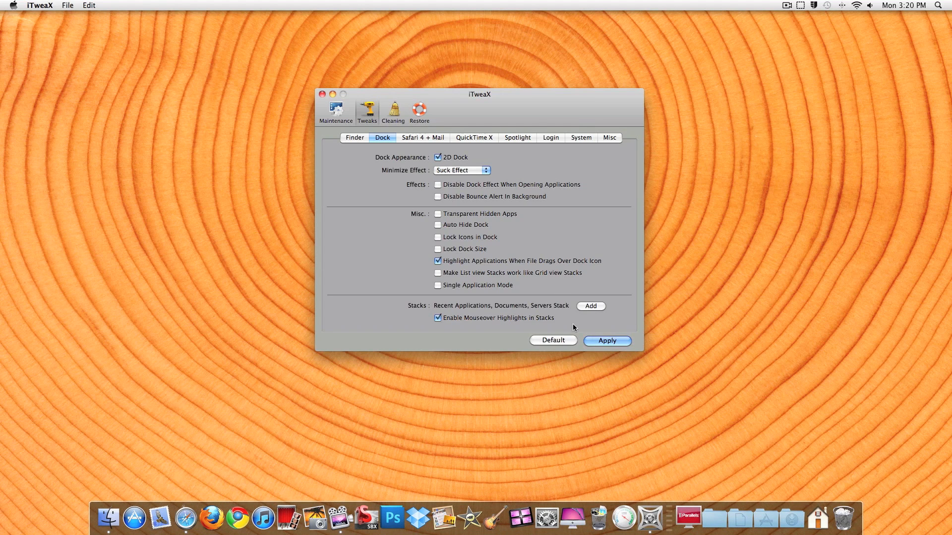
mouse_move(374, 149)
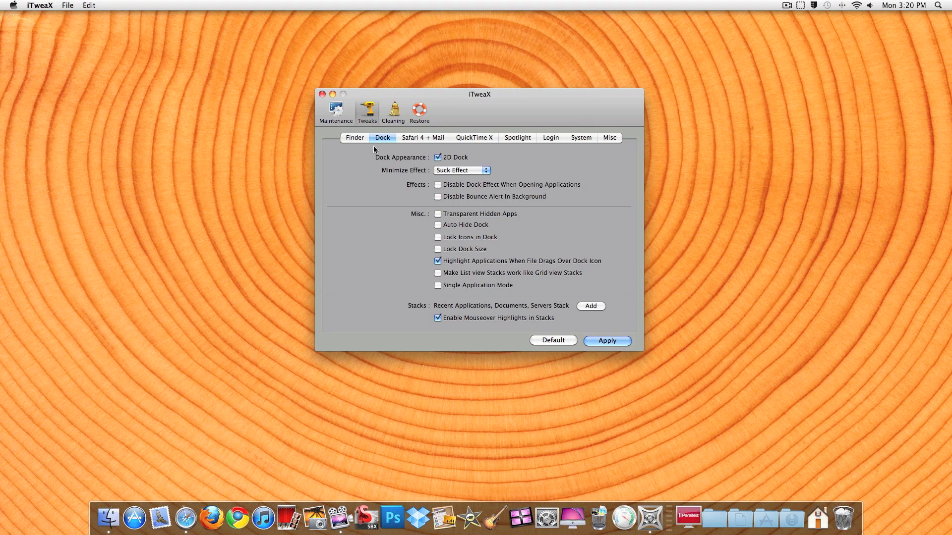
- Keep the Suck minimize effect and uncheck 2D Dock to restore the 3D look
click(461, 171)
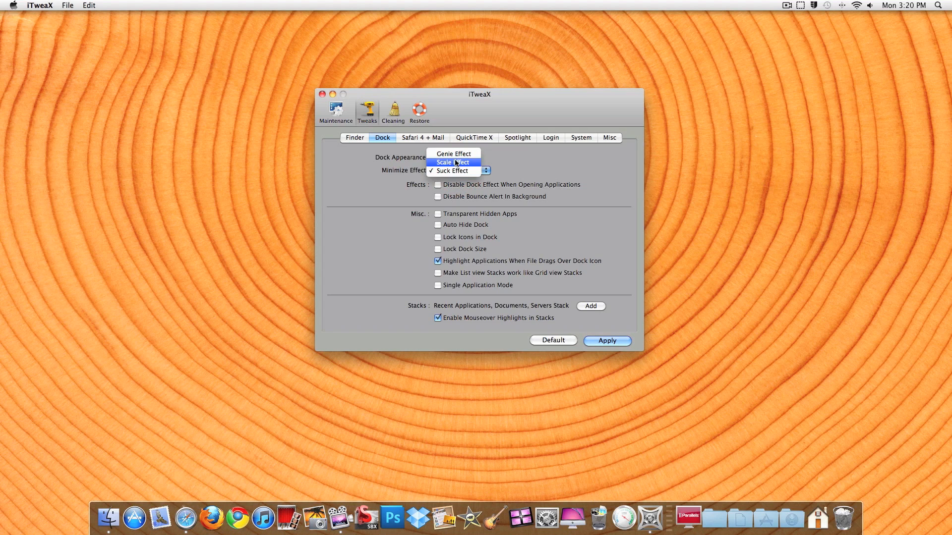
mouse_move(452, 171)
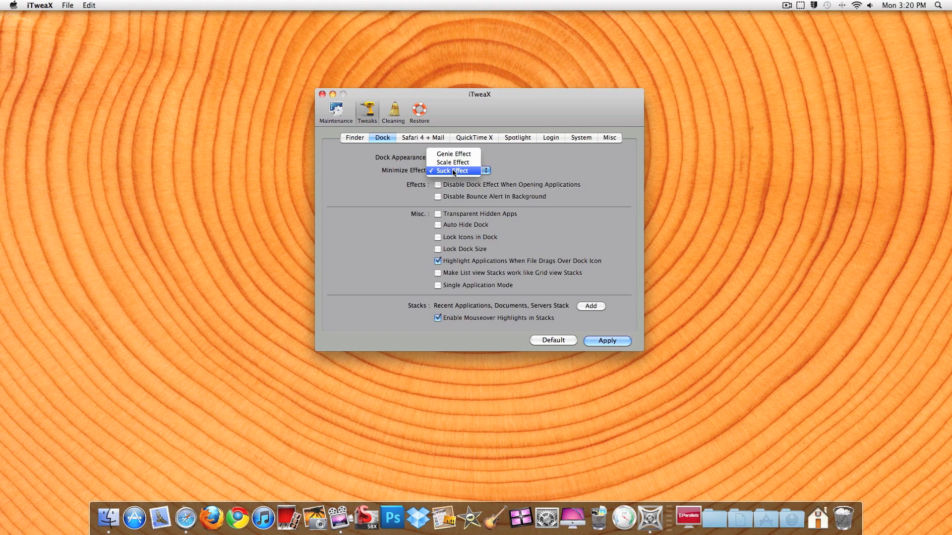
click(452, 171)
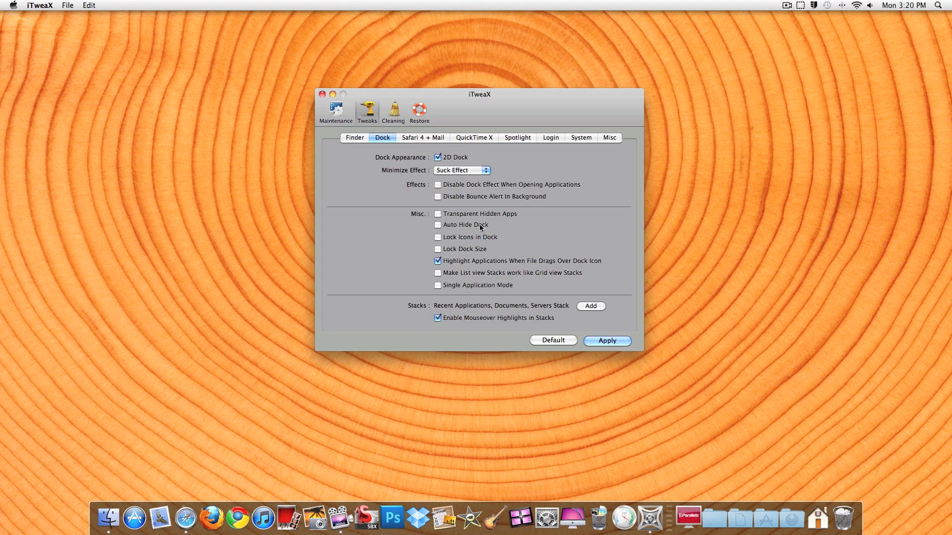
mouse_move(525, 282)
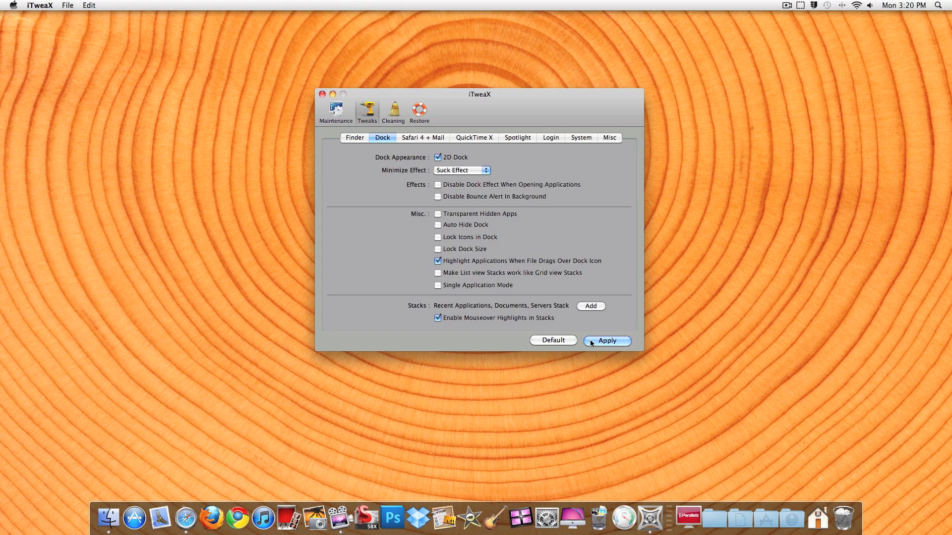
click(437, 158)
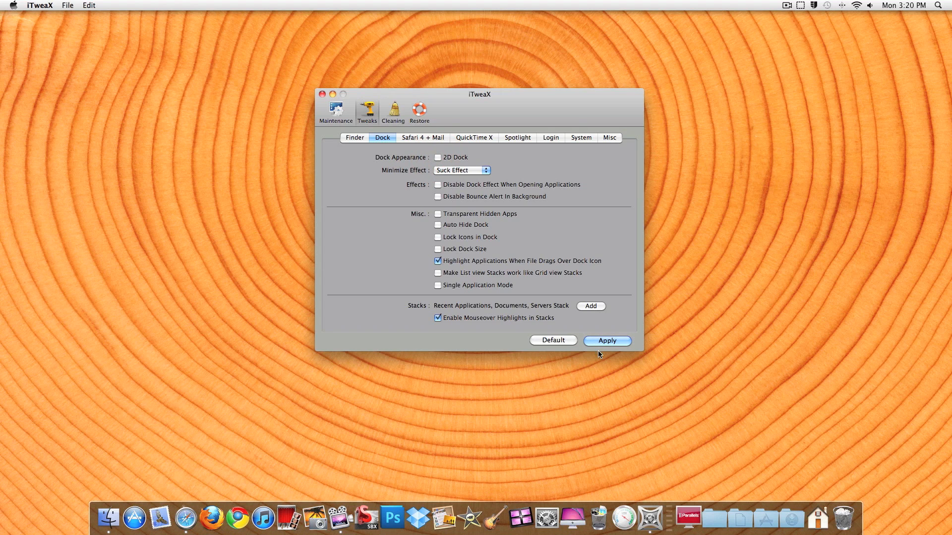
mouse_move(203, 517)
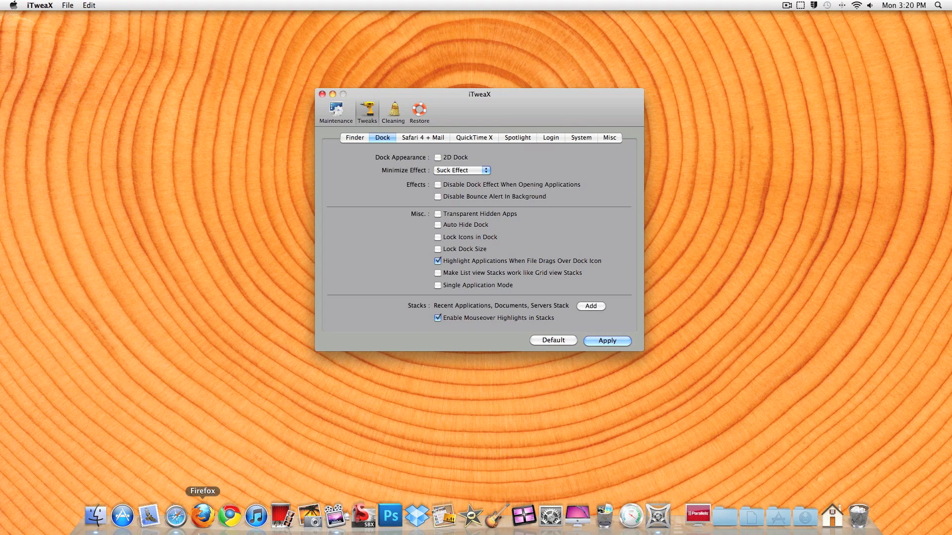
click(175, 515)
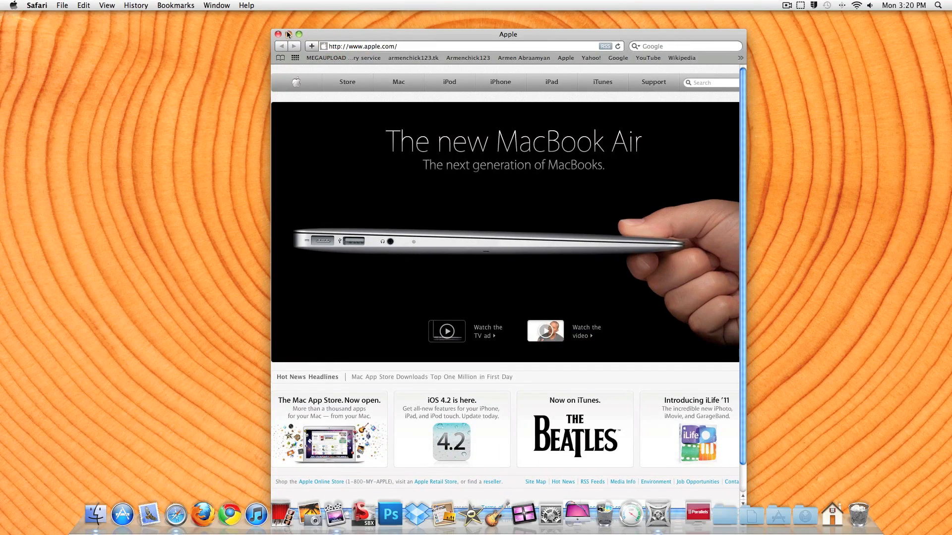
click(279, 33)
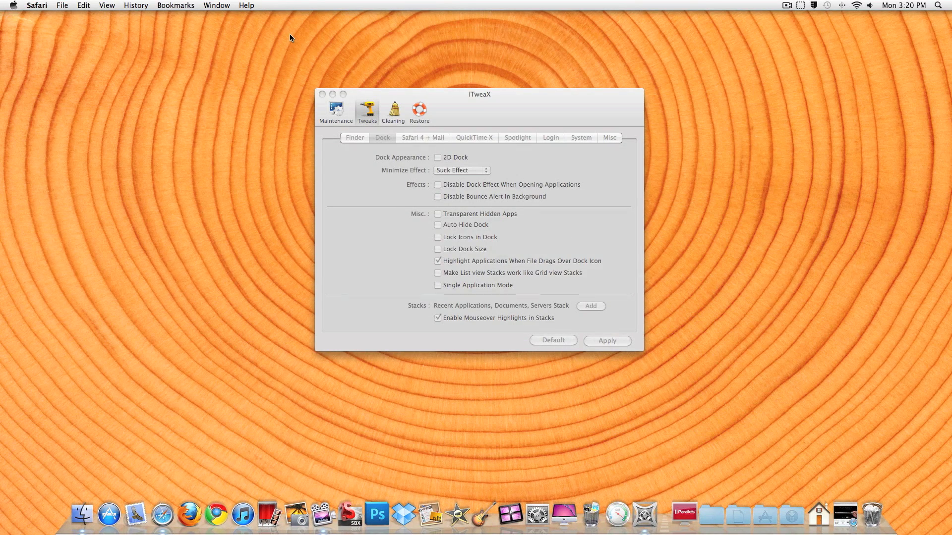
mouse_move(845, 520)
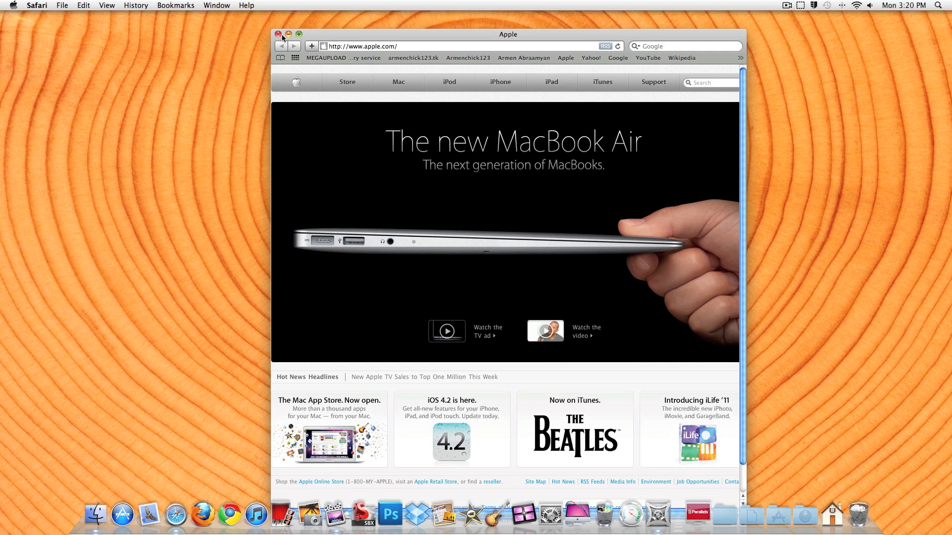
key(cmd+q)
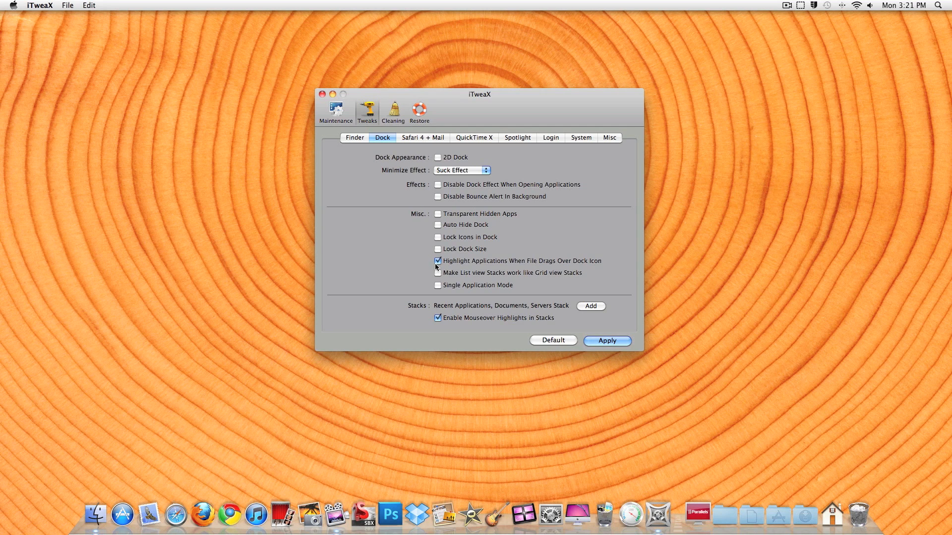
mouse_move(504, 269)
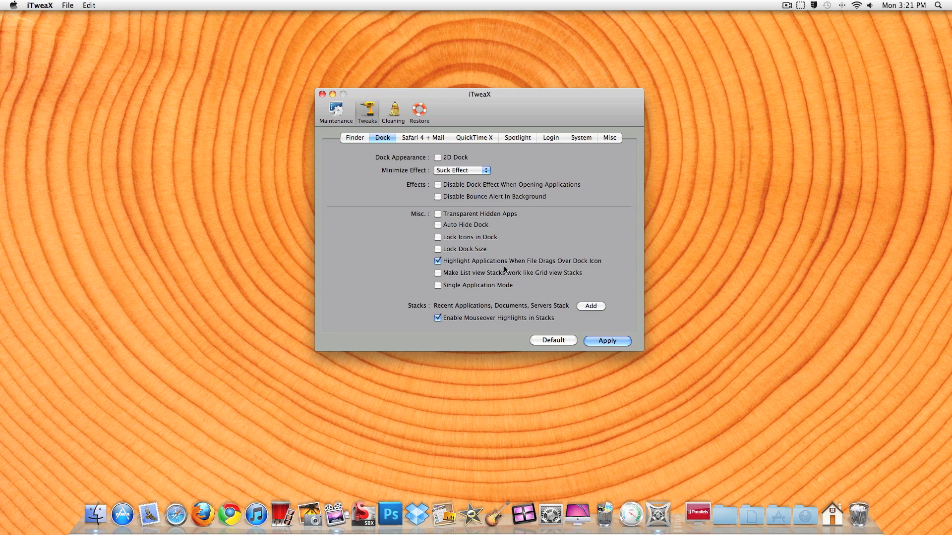
- Apply the Suck effect and stack highlight tweaks, then briefly launch and quit Font Book
click(607, 340)
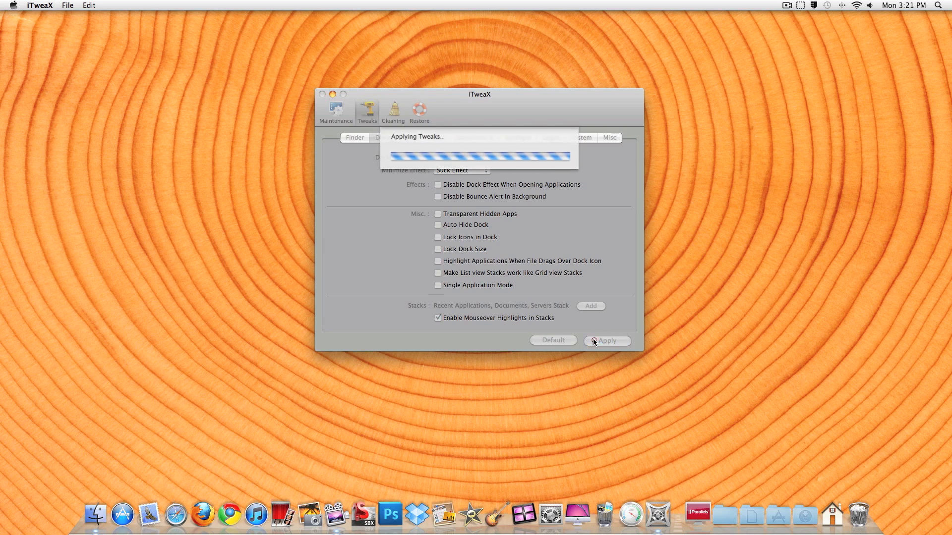
click(607, 340)
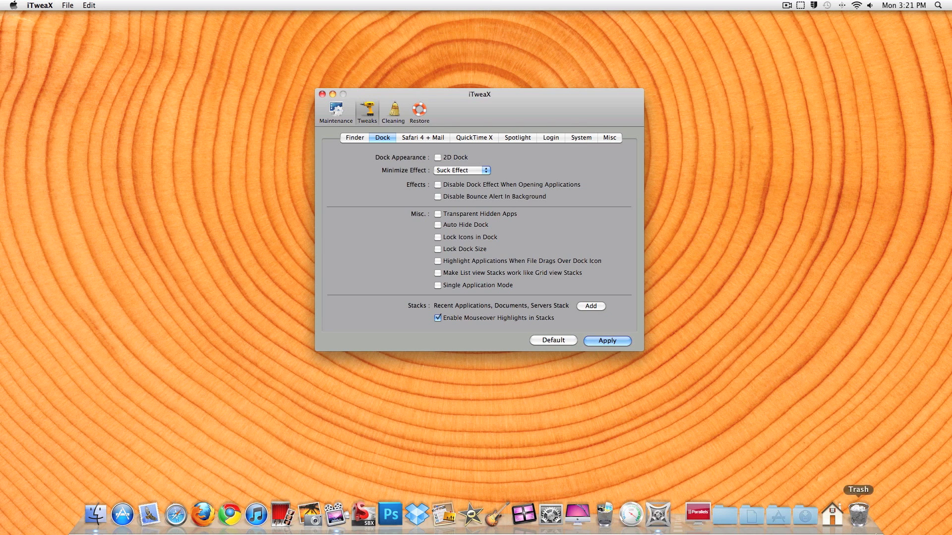
mouse_move(778, 514)
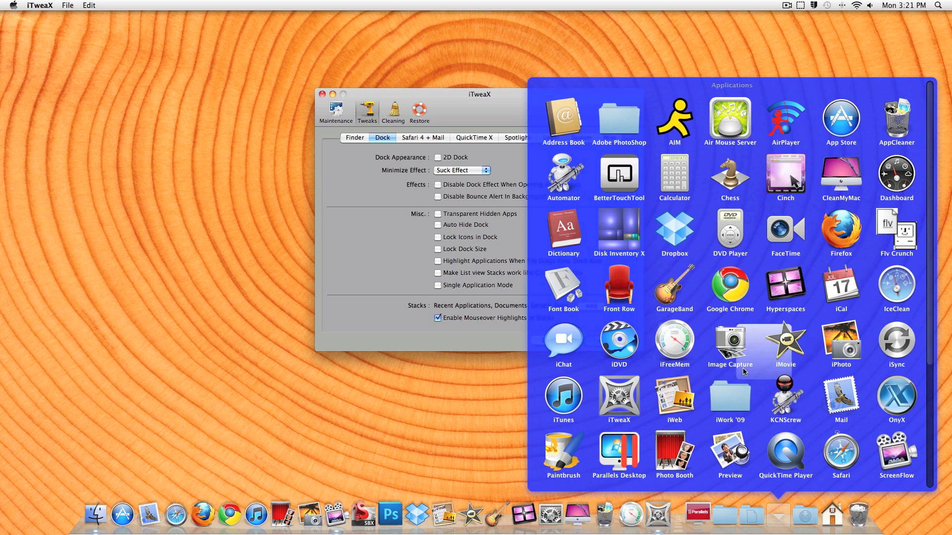
click(563, 285)
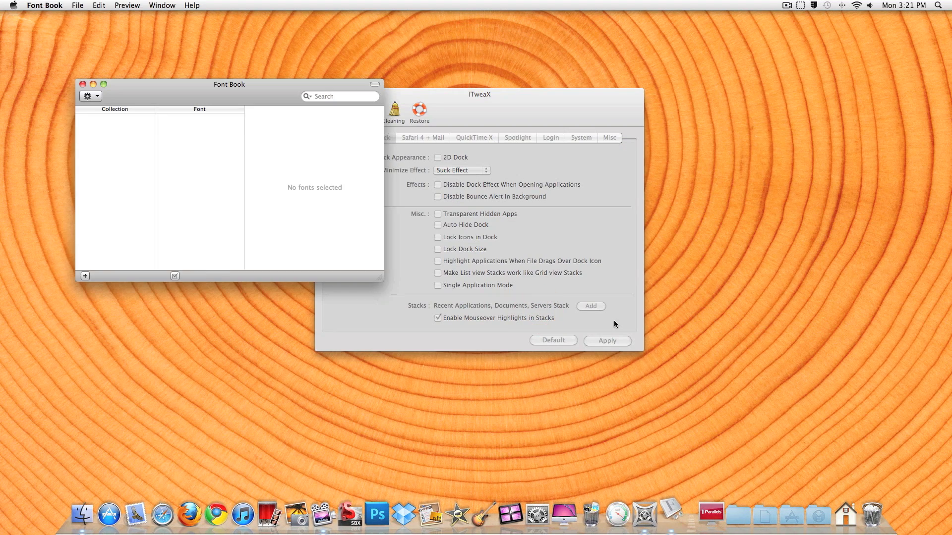
key(cmd+q)
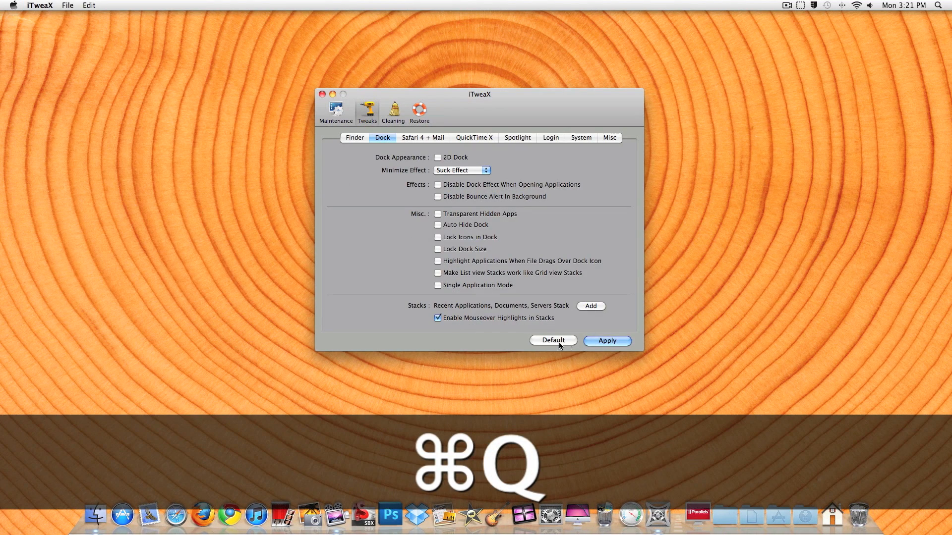
click(606, 340)
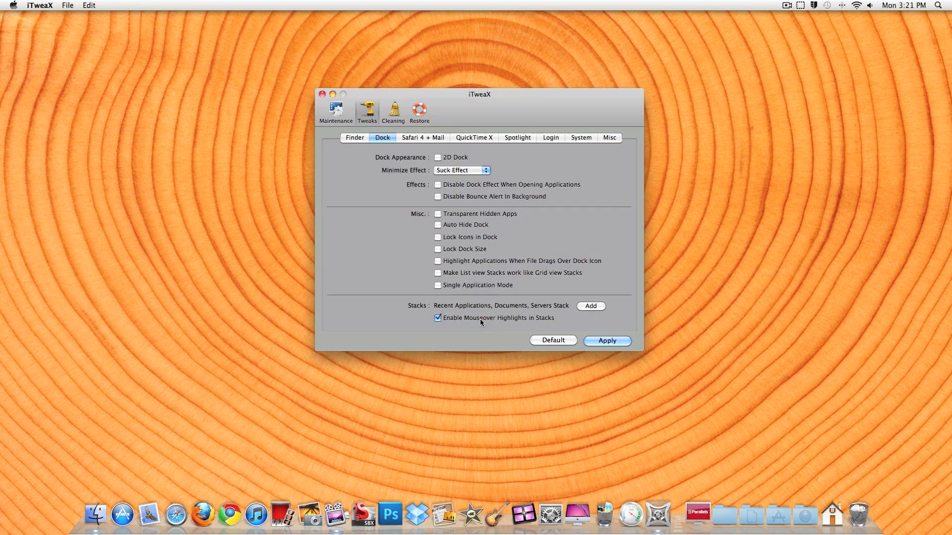
- Apply the Genie minimize effect with stack mouseover highlights turned off
click(606, 340)
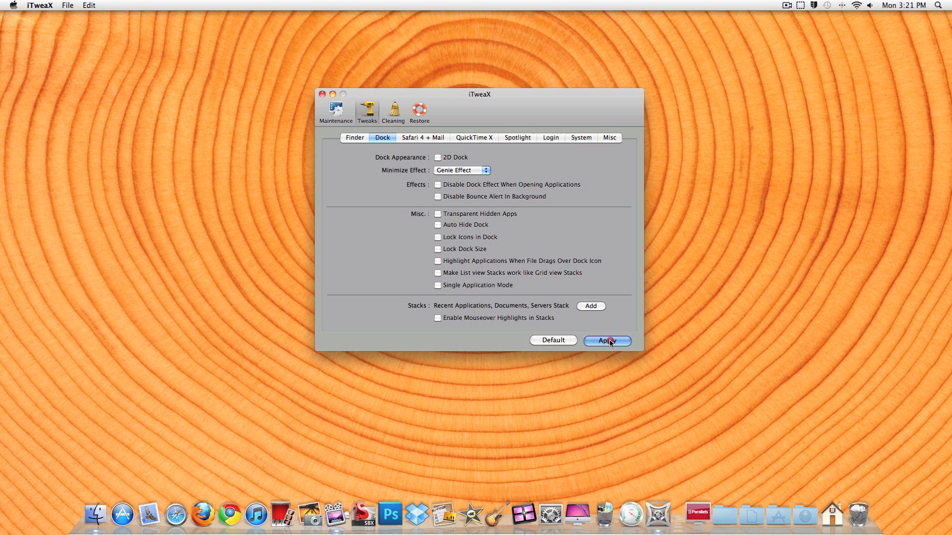
click(607, 340)
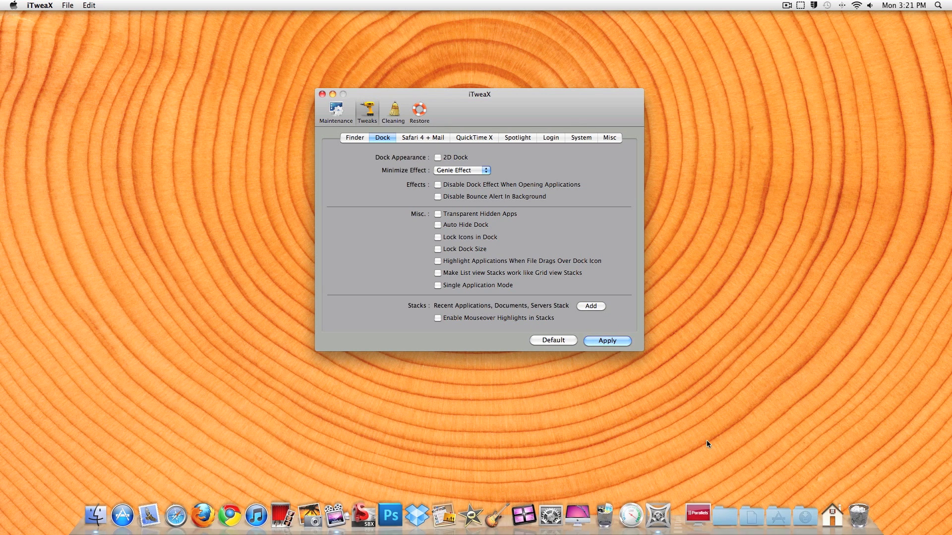
mouse_move(778, 518)
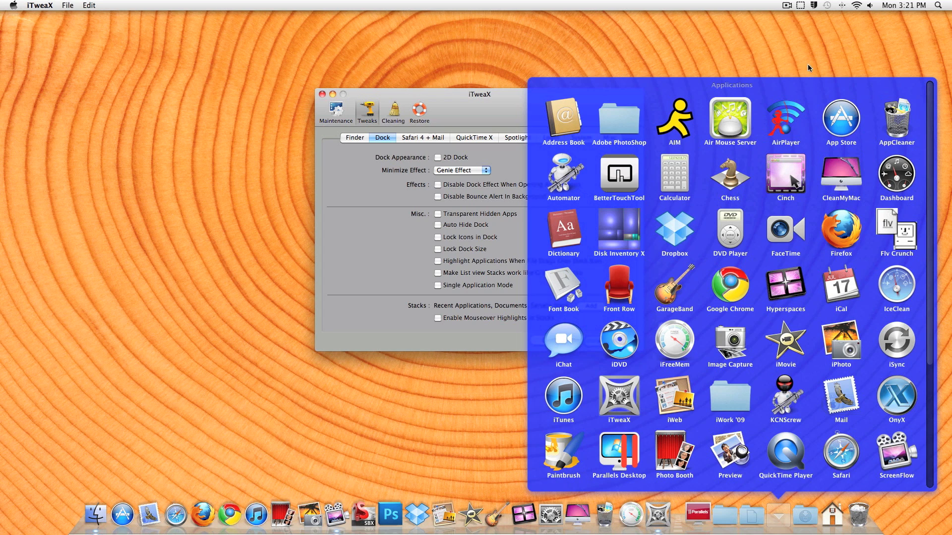
mouse_move(639, 266)
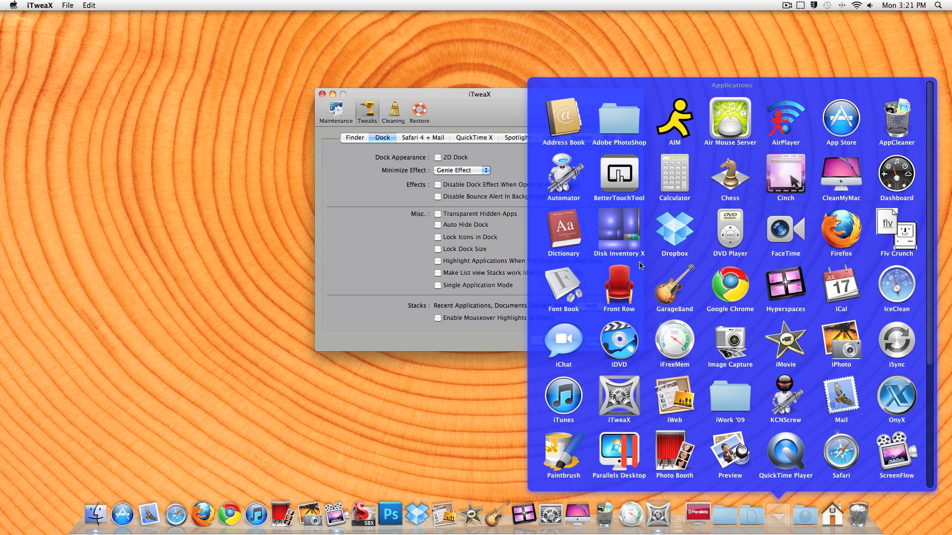
mouse_move(826, 309)
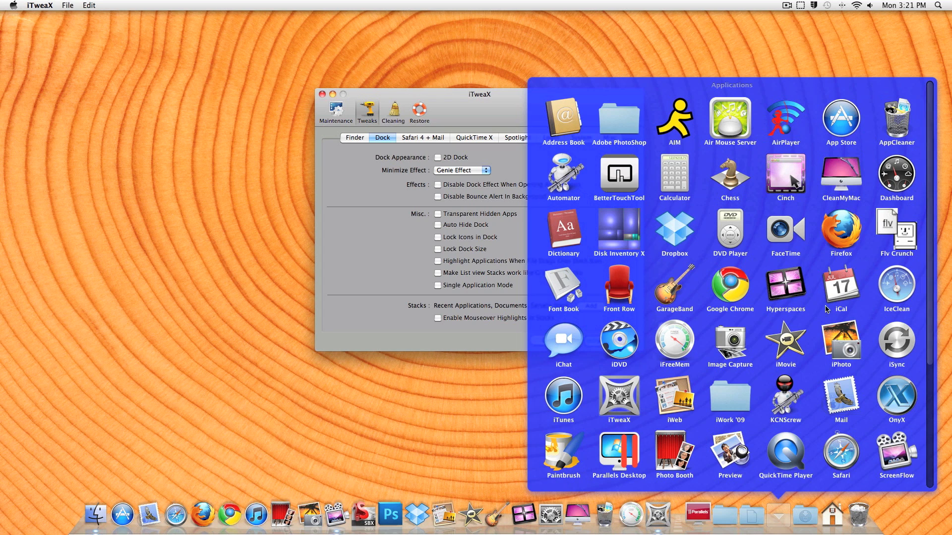
mouse_move(671, 223)
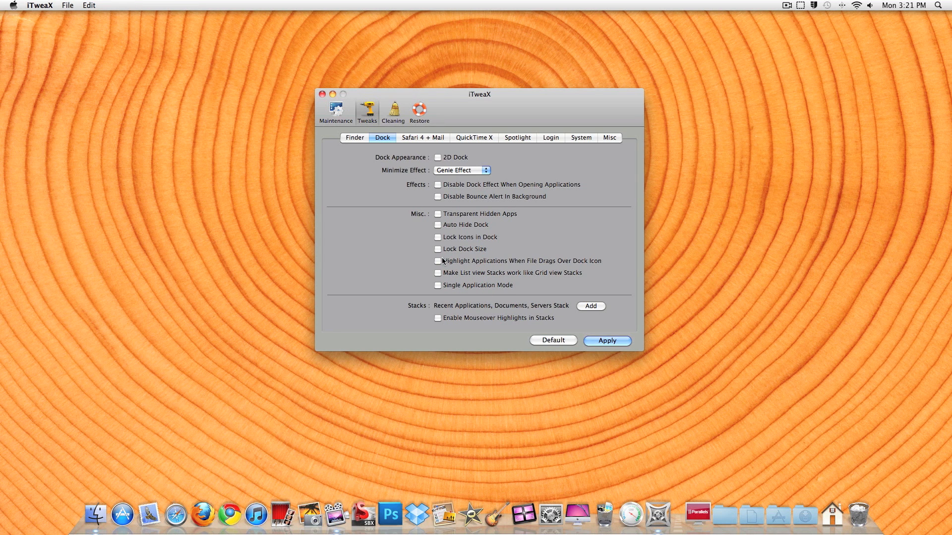
- Enable Highlight Applications When File Drags Over Dock Icon and Mouseover Highlights in Stacks
click(437, 261)
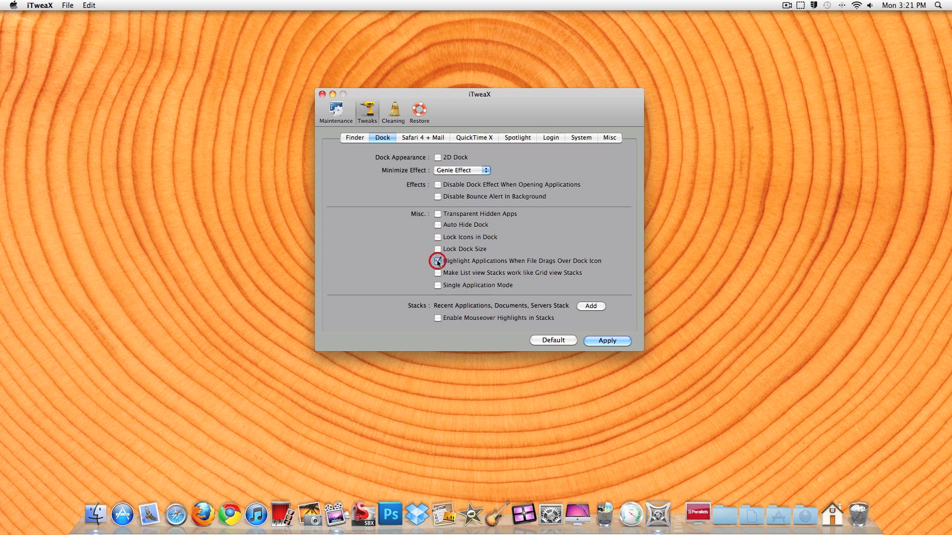
click(437, 260)
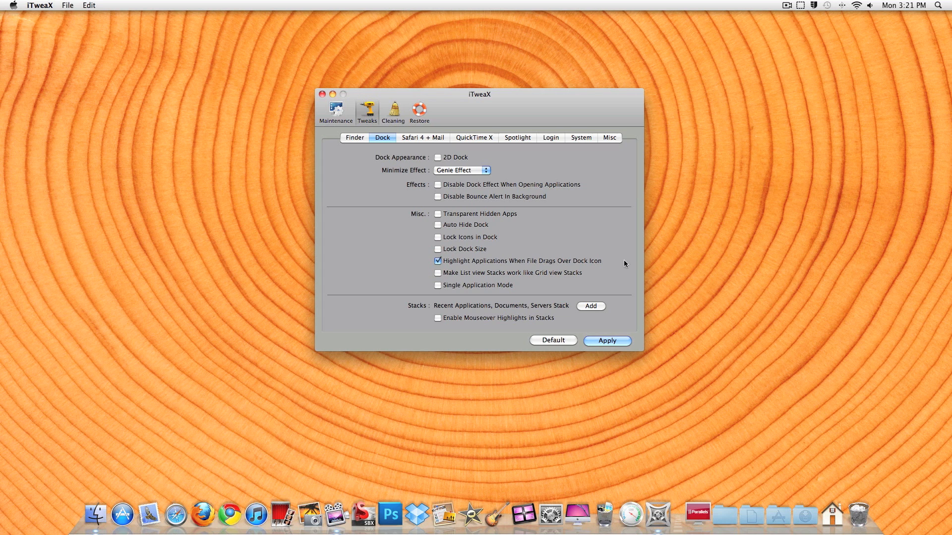
mouse_move(418, 351)
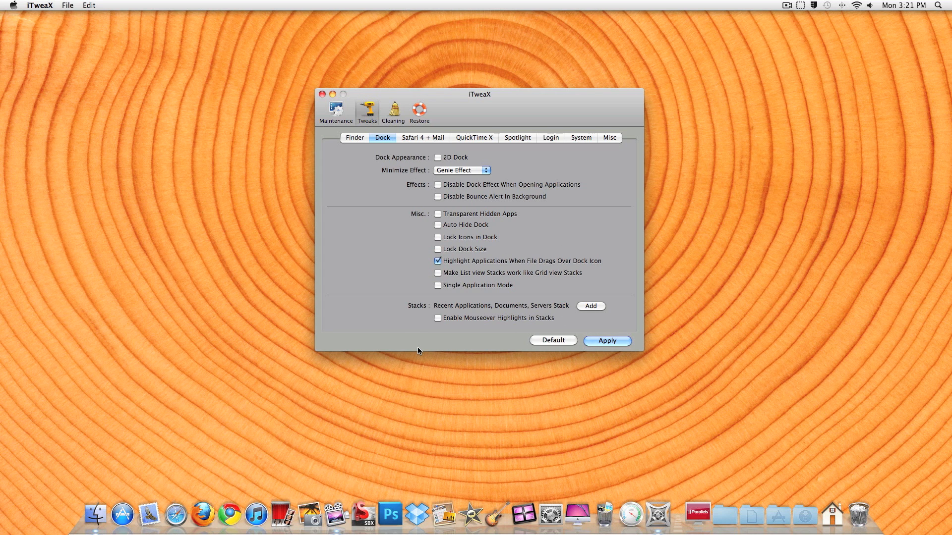
click(438, 318)
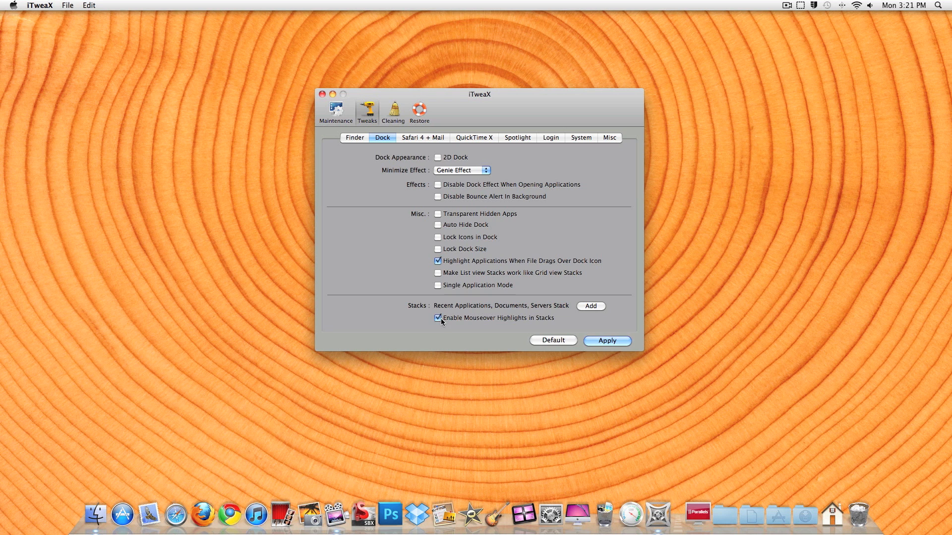
mouse_move(568, 318)
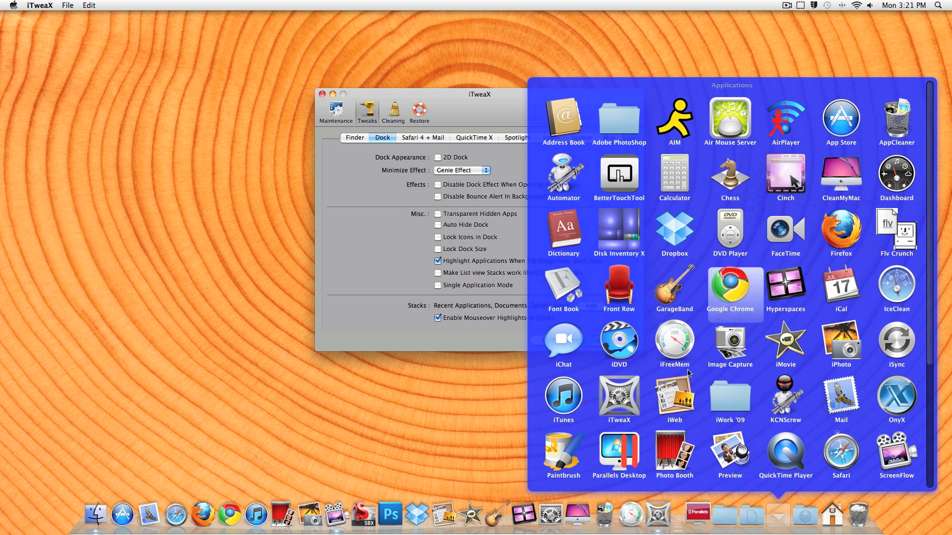
mouse_move(720, 413)
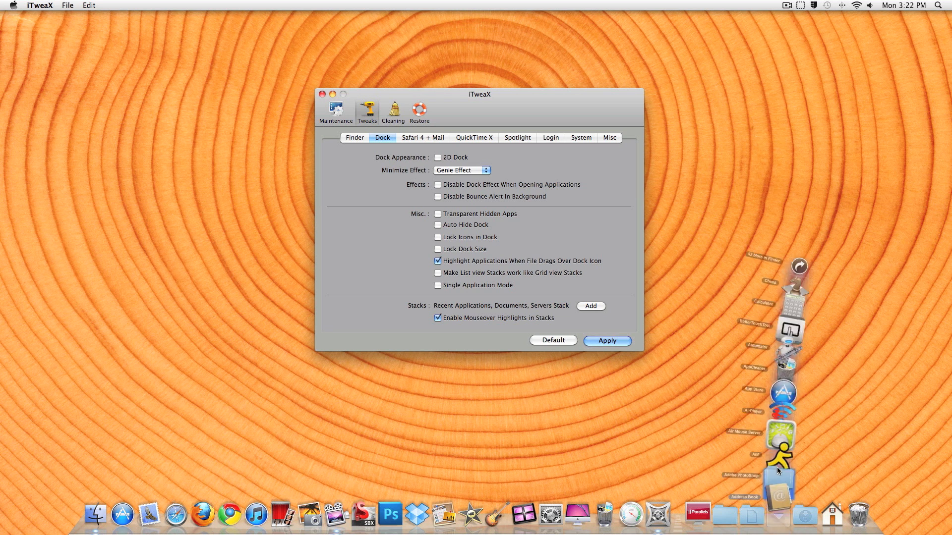
mouse_move(779, 474)
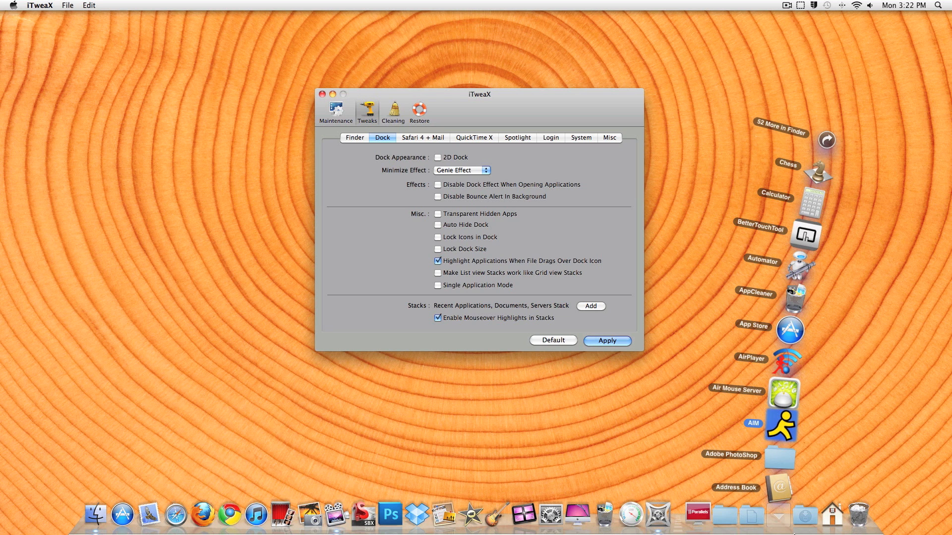
- Show the Dock's Applications stack as a list and view its contents
right_click(777, 516)
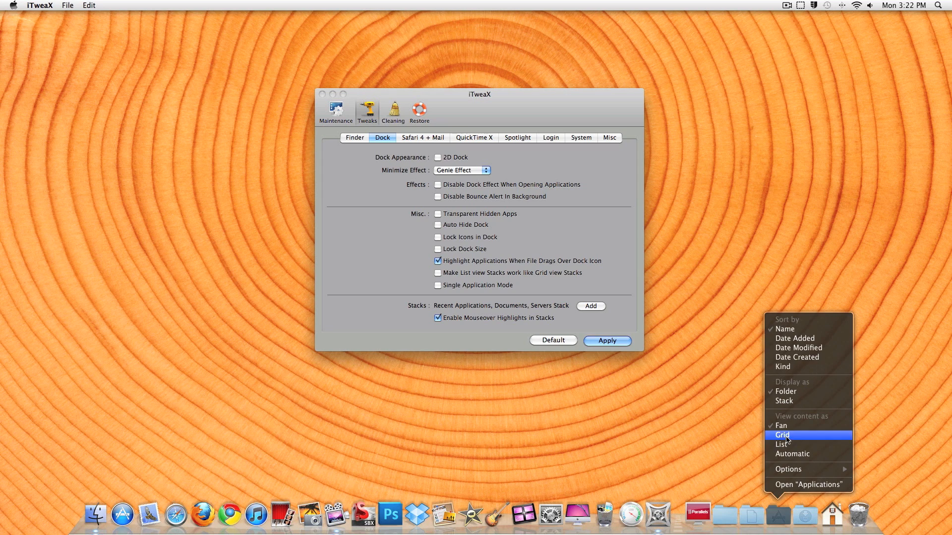
click(783, 436)
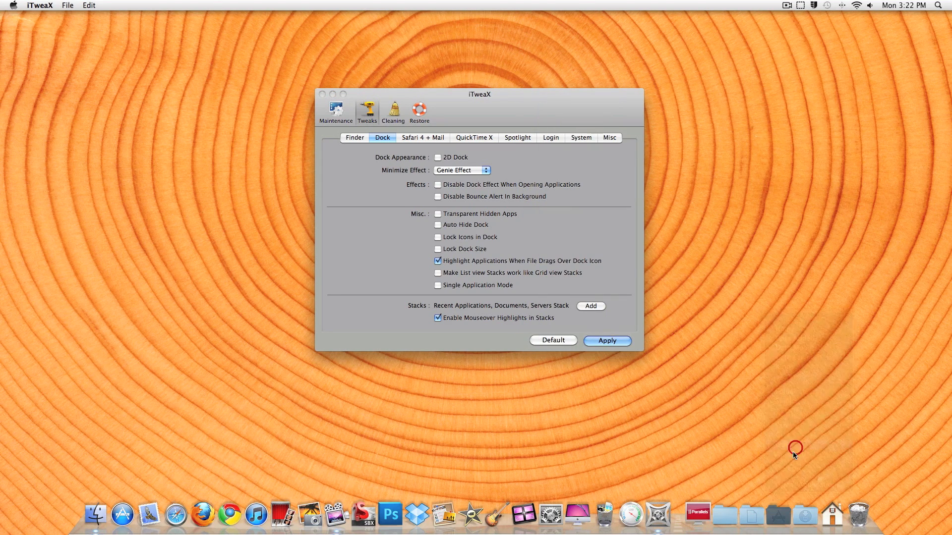
click(807, 515)
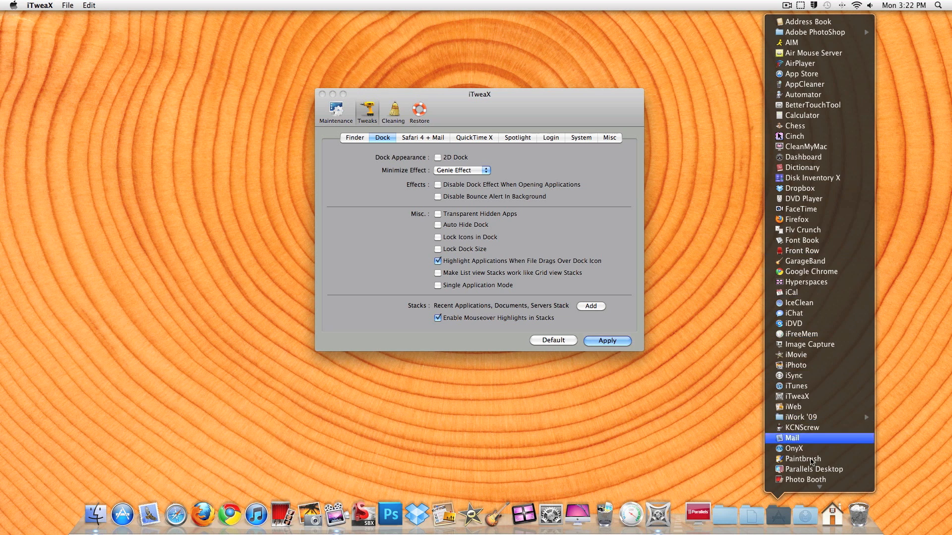
- Switch the Applications stack's content view back to Automatic
right_click(778, 516)
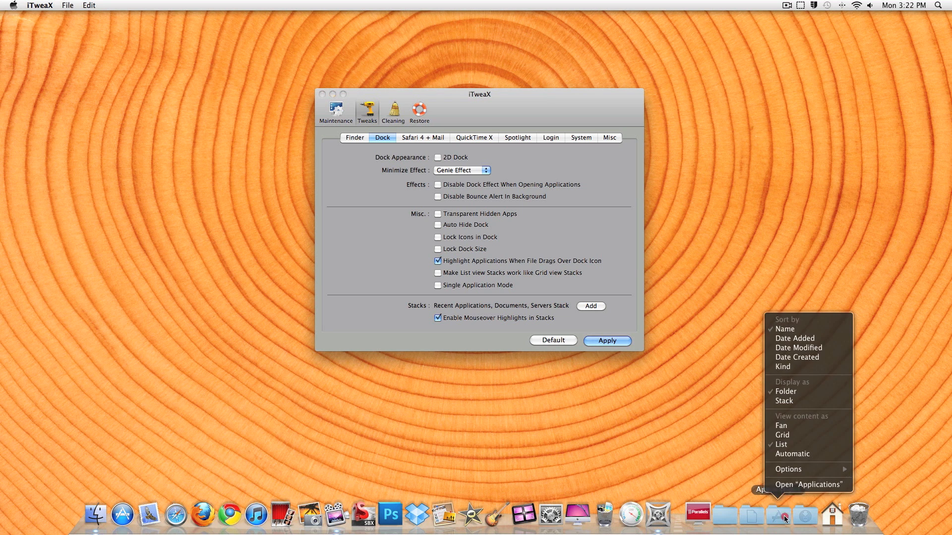
mouse_move(791, 454)
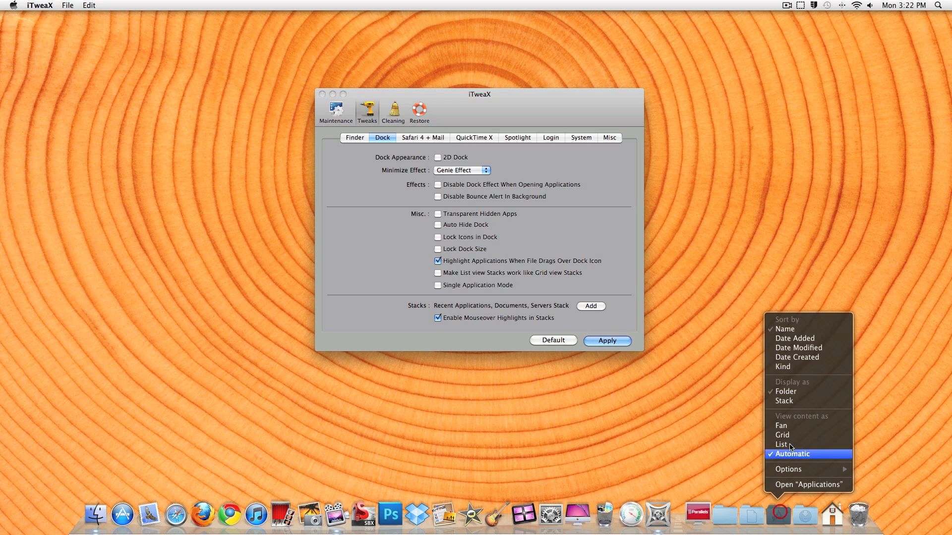
click(464, 229)
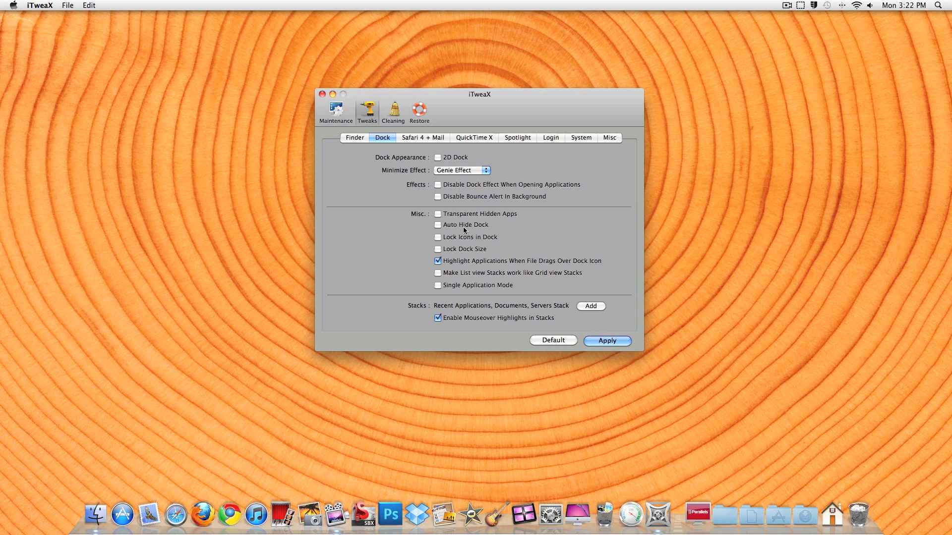
mouse_move(418, 228)
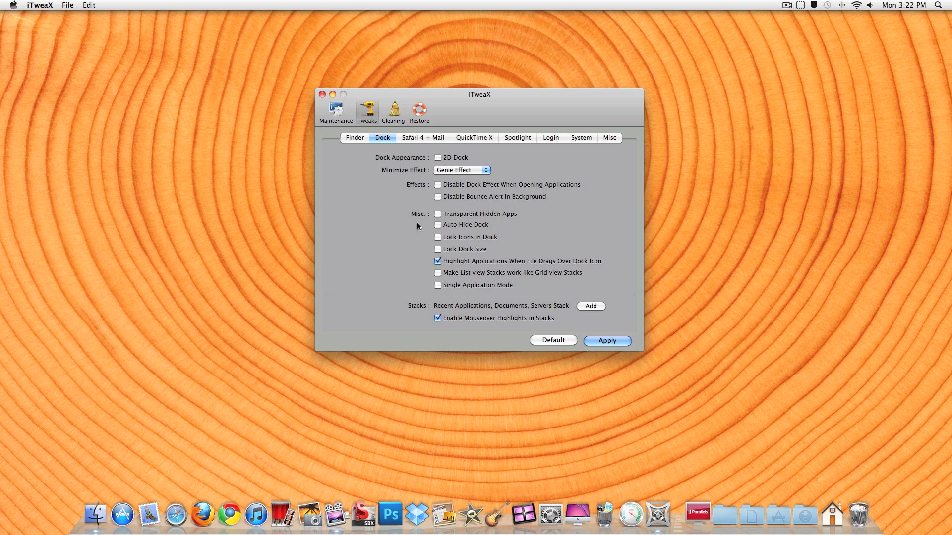
- Quit iTweaX, leaving the empty desktop and Dock
key(cmd+q)
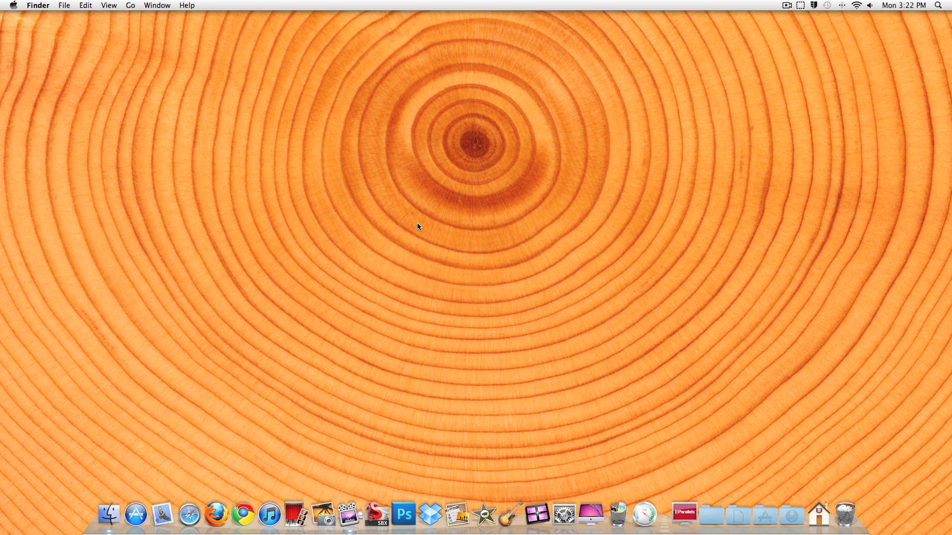
- Show ScreenFlow's recording menu with Stop Record from the menu bar
click(786, 6)
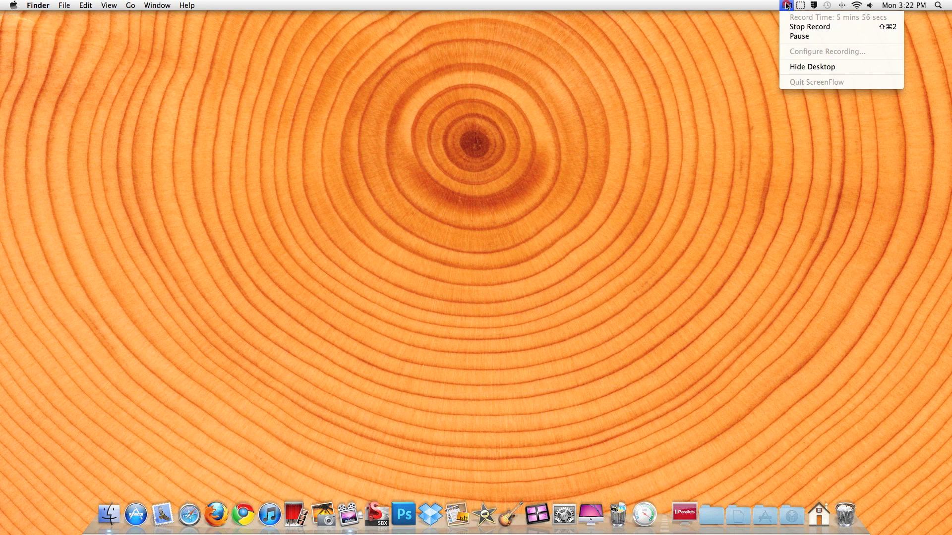